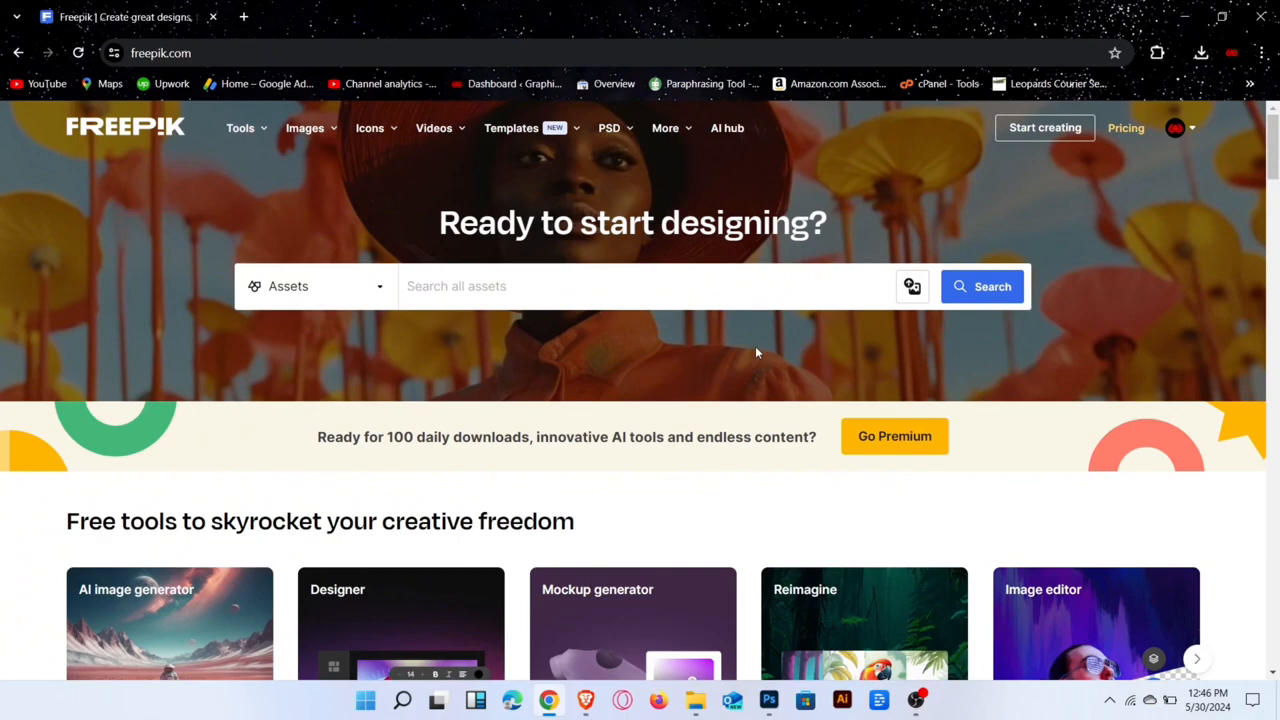
# - Browse the AI-generated images gallery, then open a new blank browser tab
pyautogui.scroll(-3)
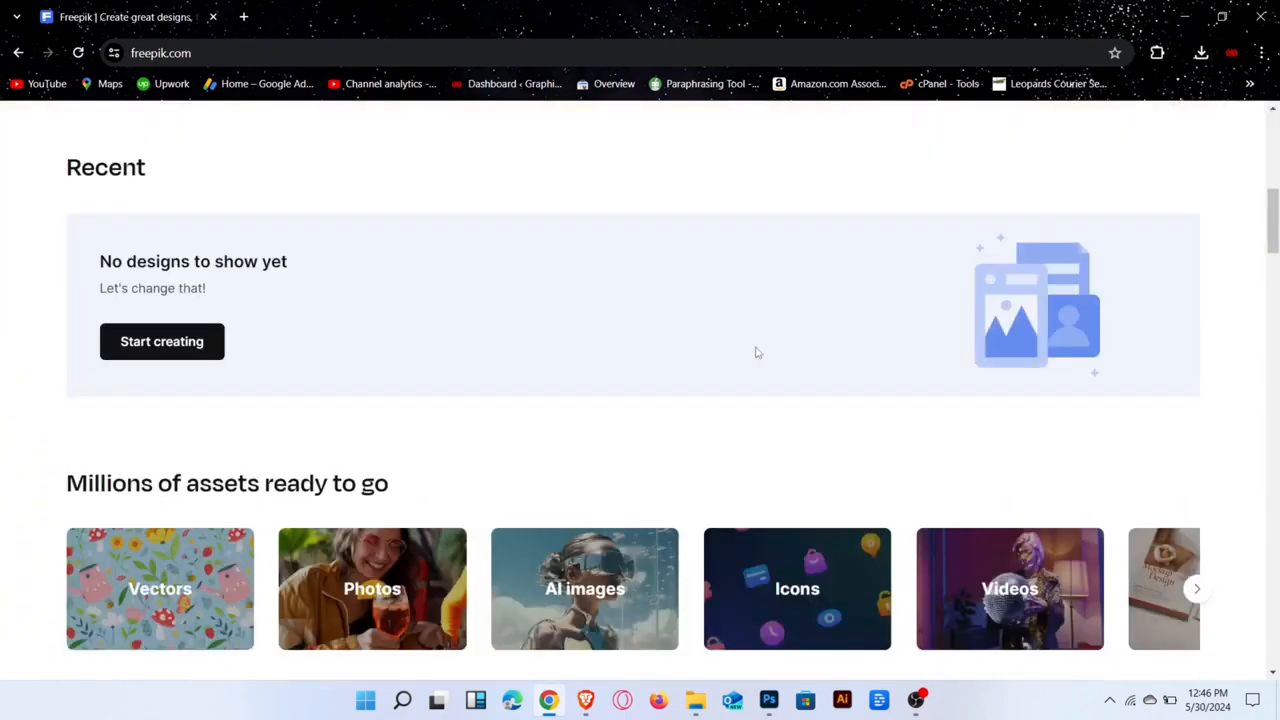
pyautogui.scroll(-3)
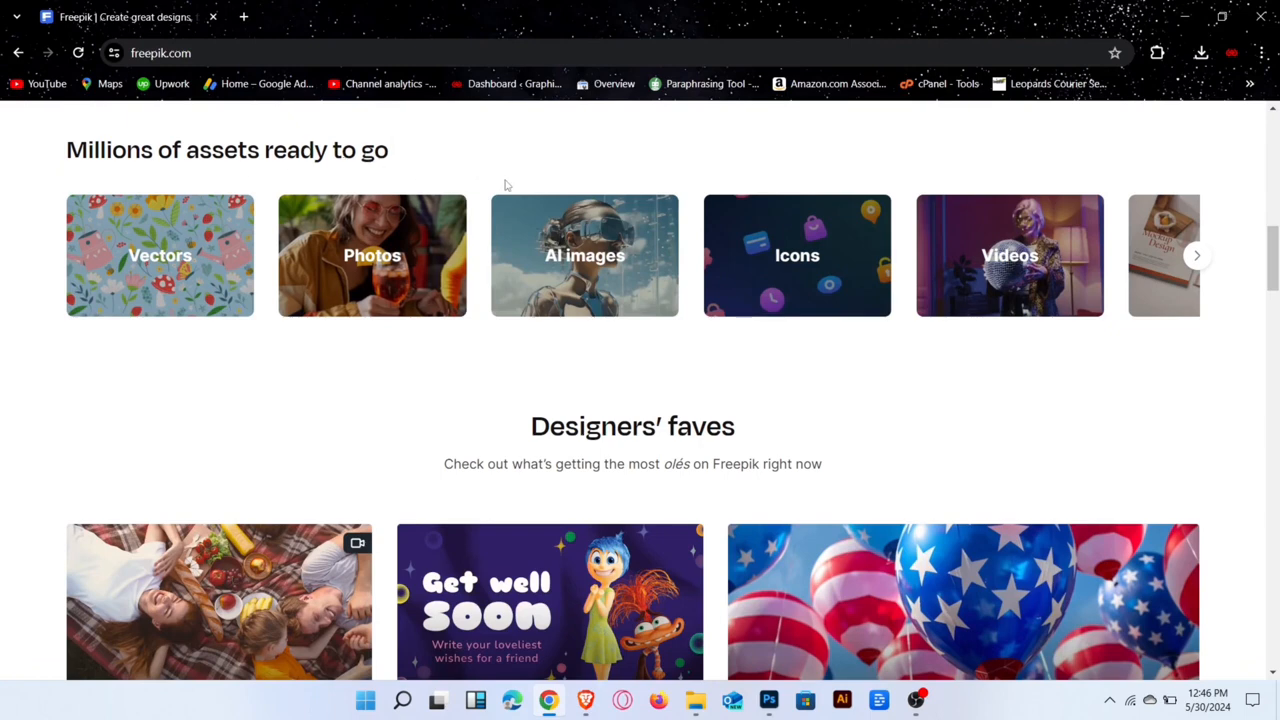
pyautogui.moveTo(605, 258)
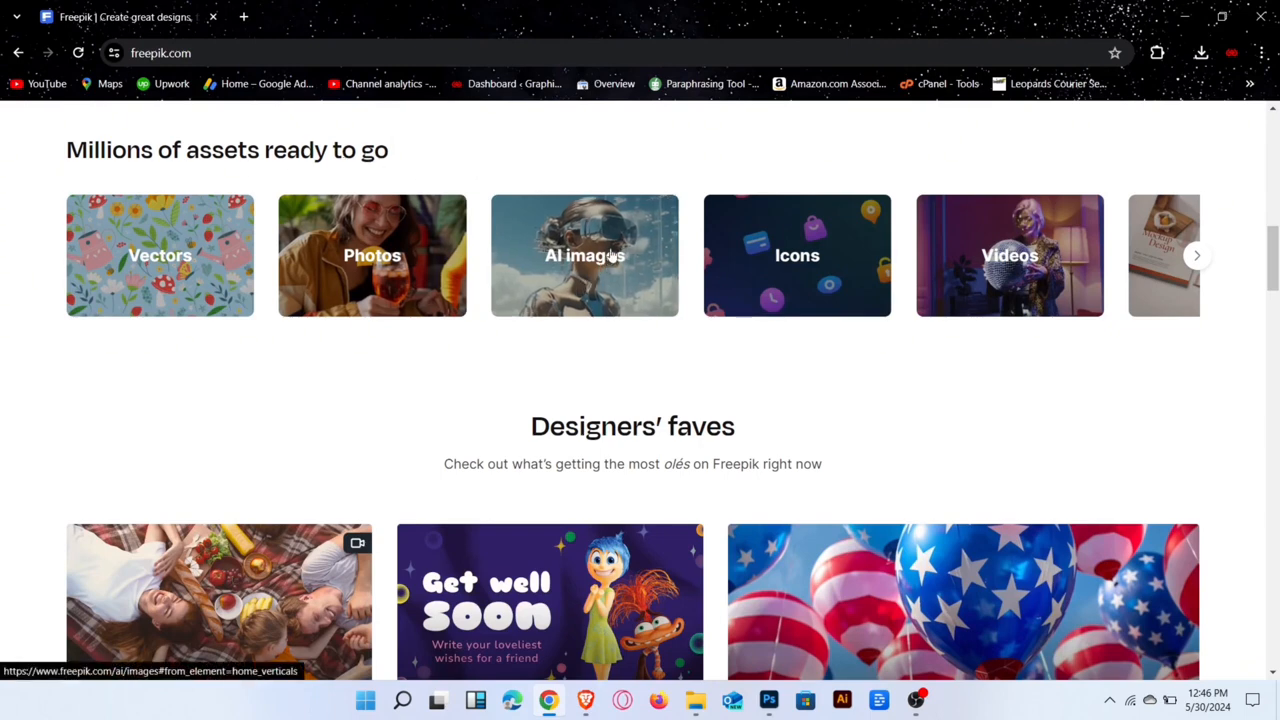
pyautogui.click(584, 255)
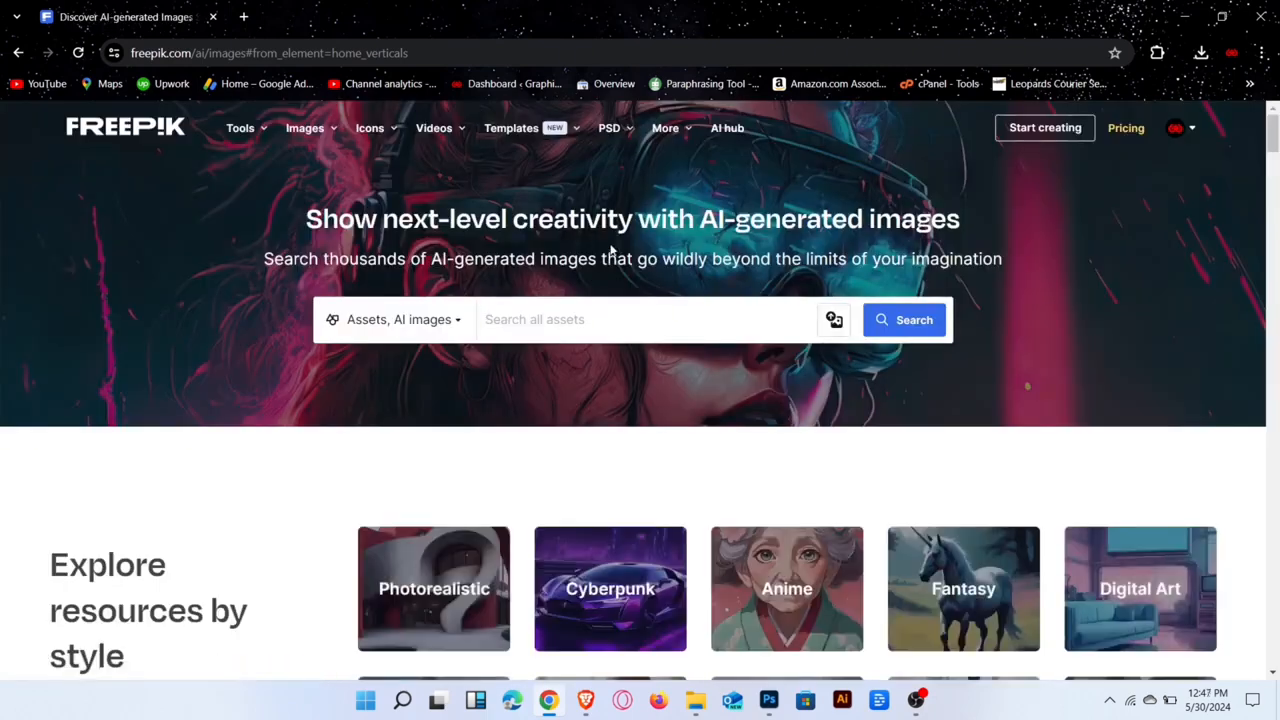
pyautogui.scroll(-3)
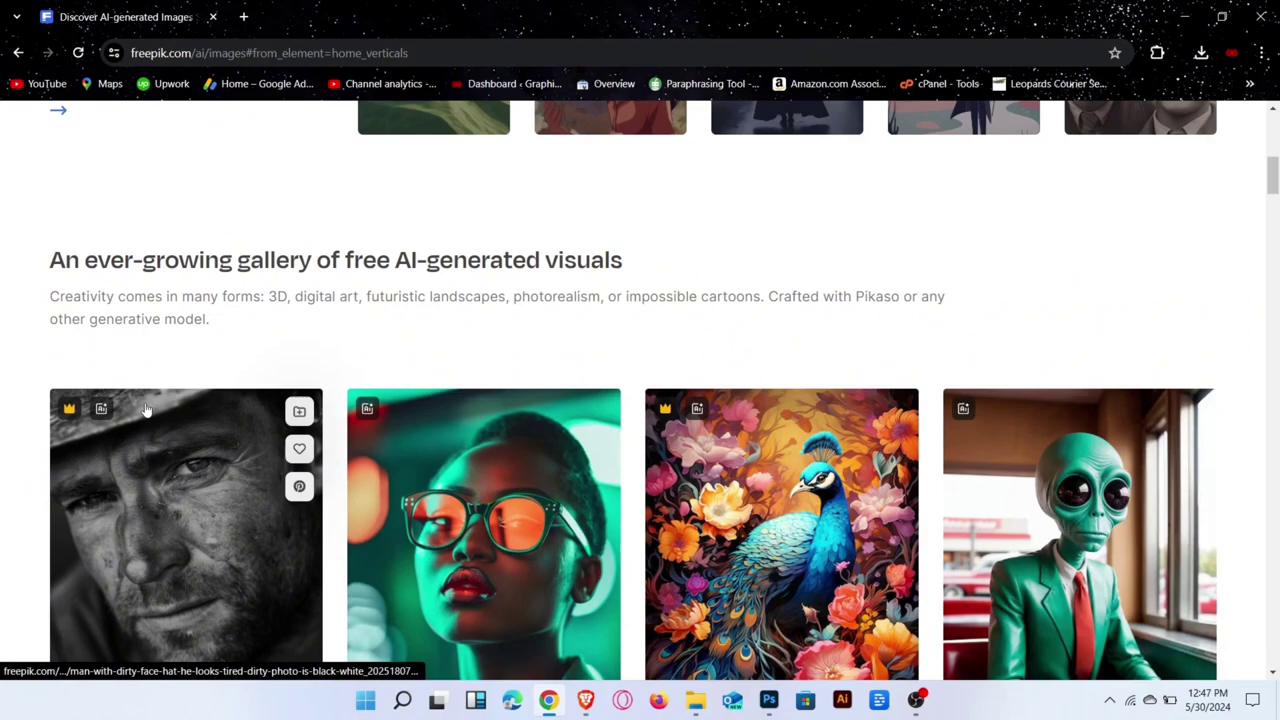
pyautogui.scroll(-3)
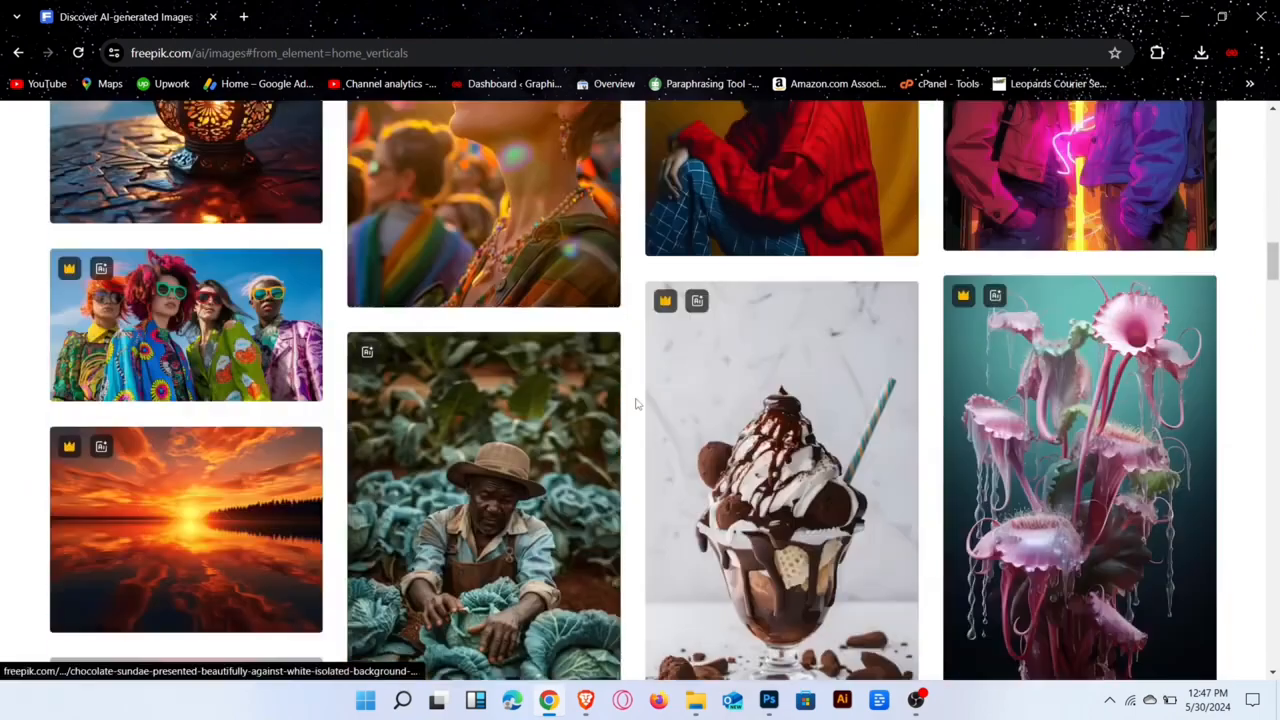
pyautogui.scroll(-3)
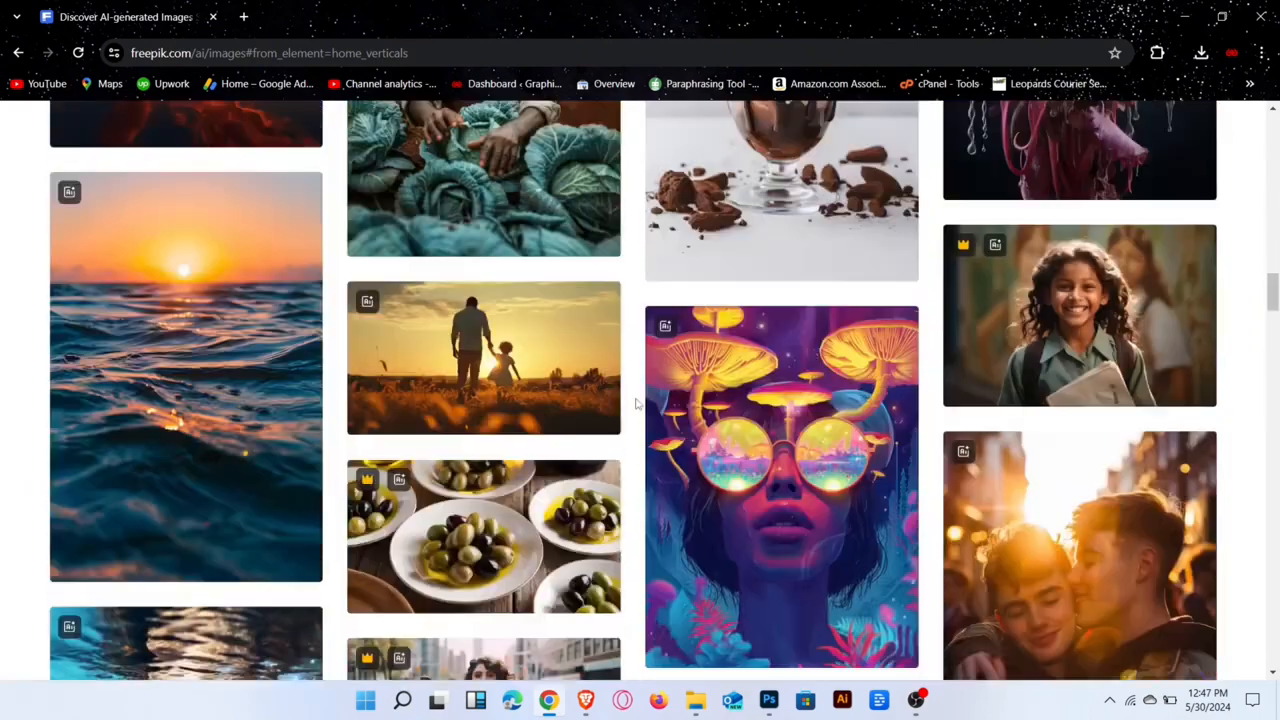
pyautogui.click(257, 17)
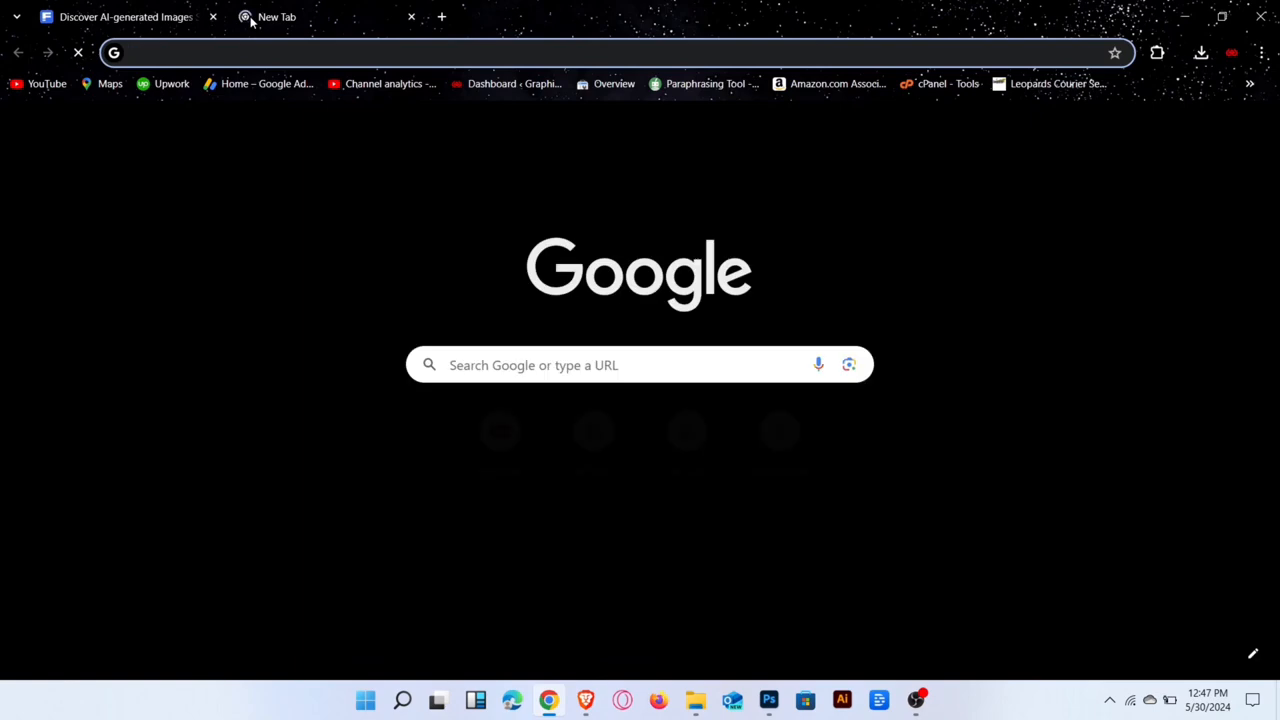
# - Go to freepik.com and open 'Sell content' from the footer
pyautogui.write('freepik.com')
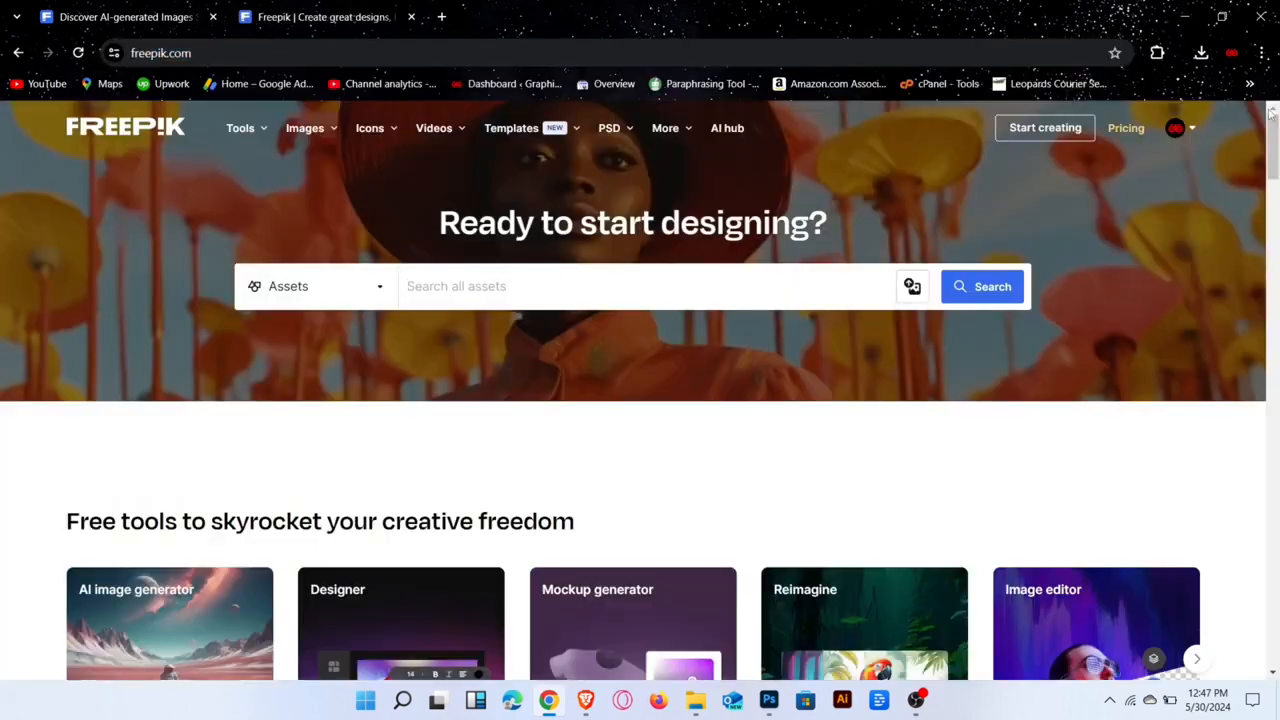
pyautogui.scroll(-3)
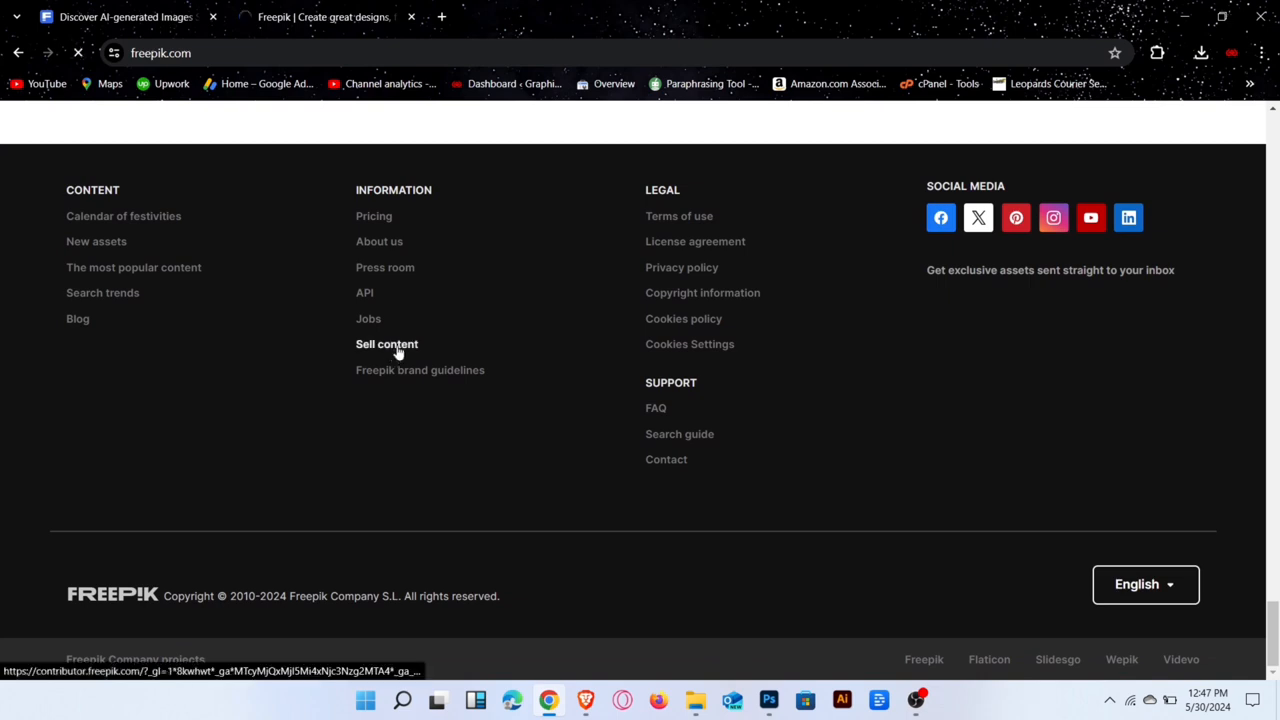
pyautogui.click(387, 344)
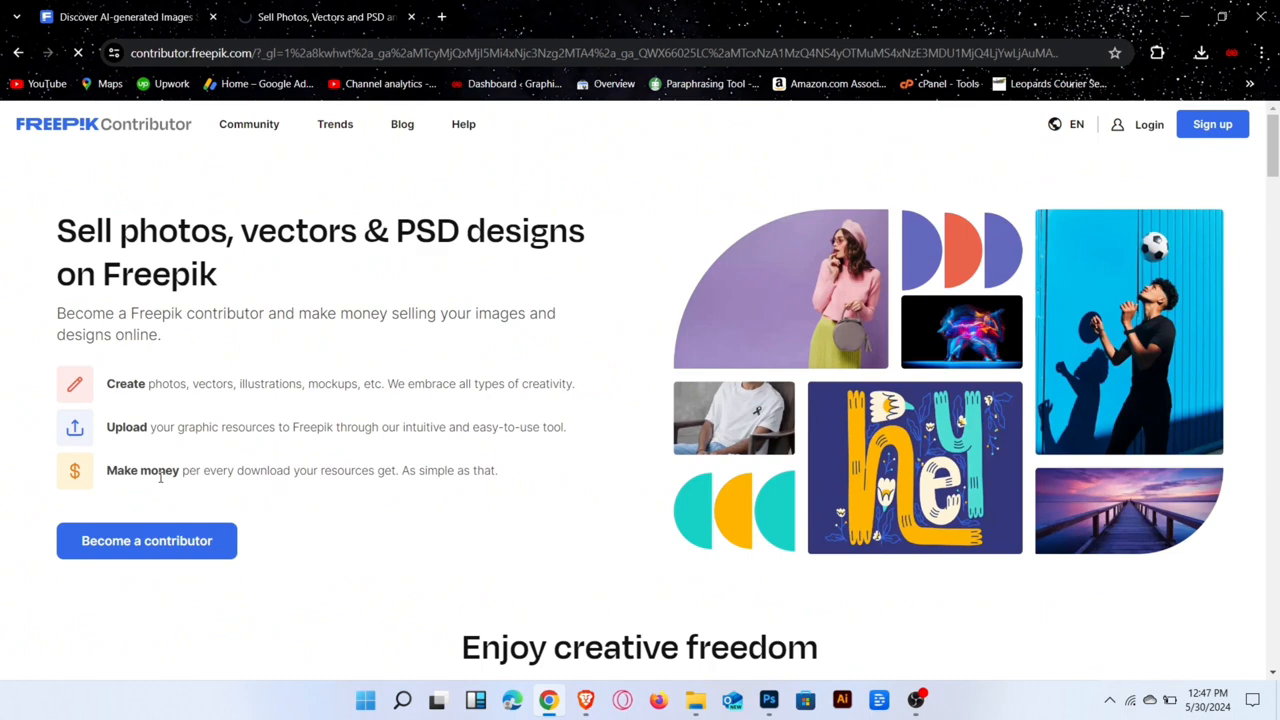
pyautogui.moveTo(195, 377)
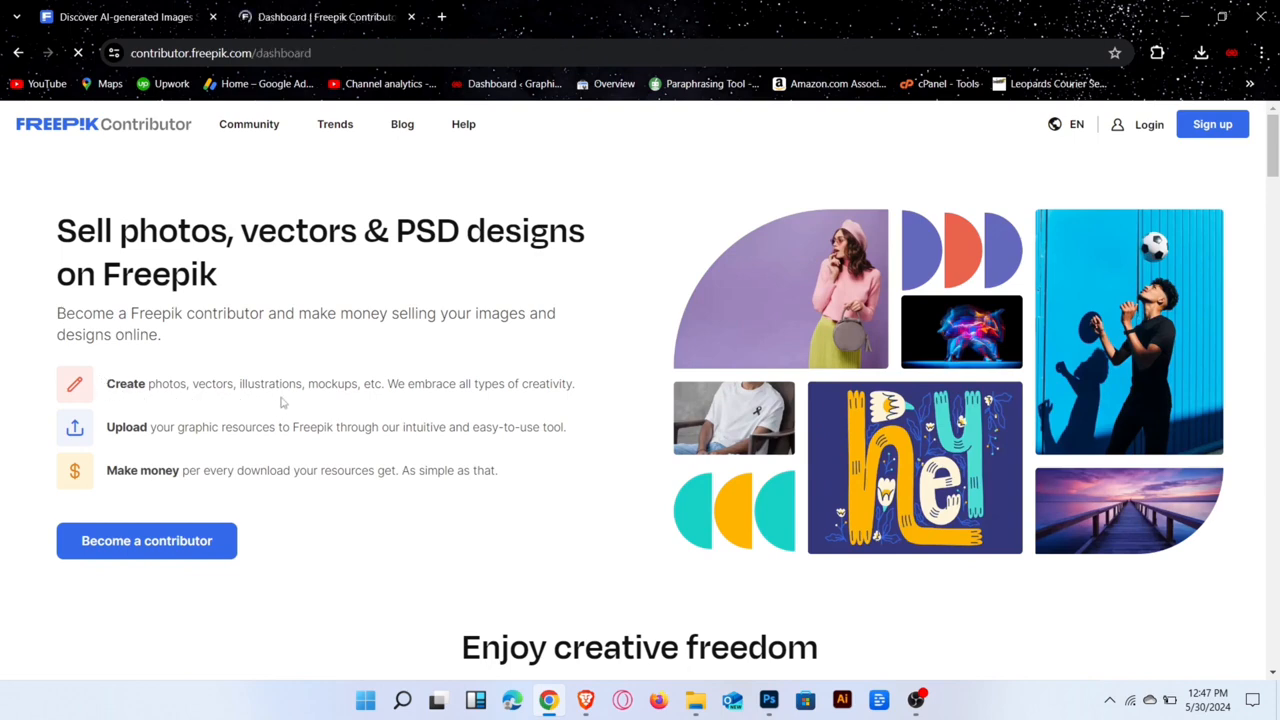
# - Start contributor sign-up and accept the contributor license terms and conditions
pyautogui.click(146, 540)
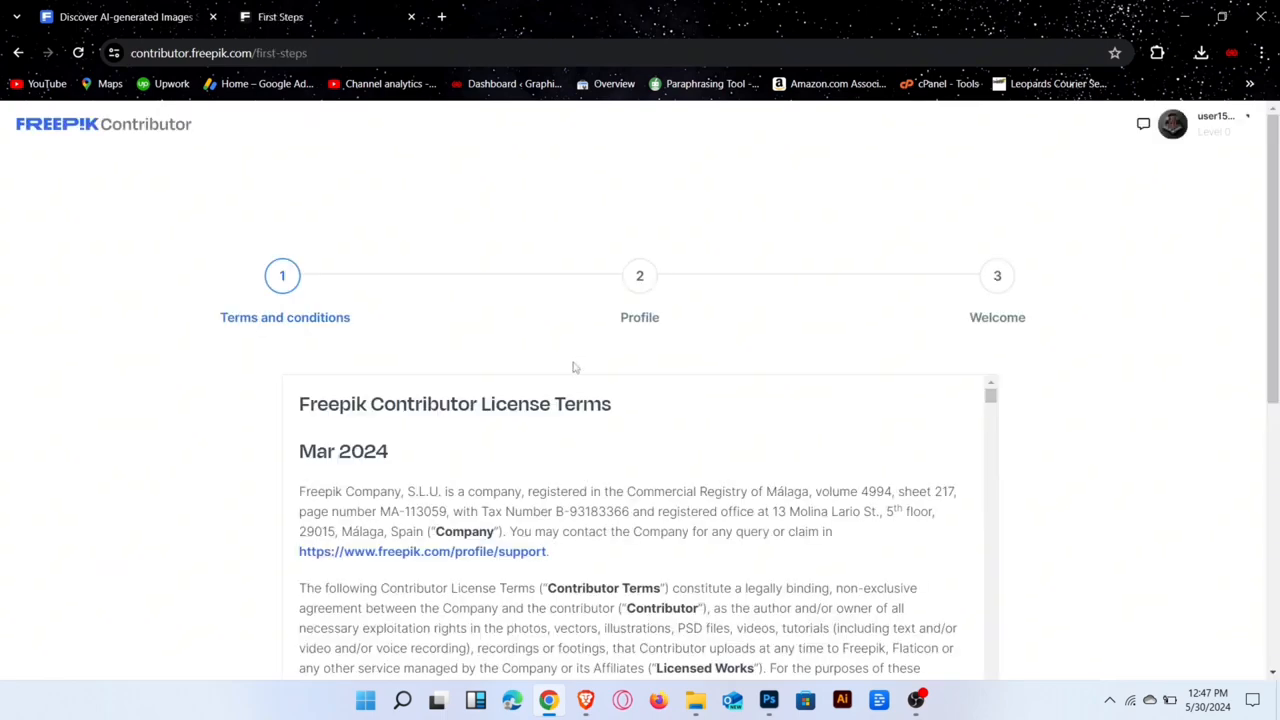
pyautogui.scroll(-3)
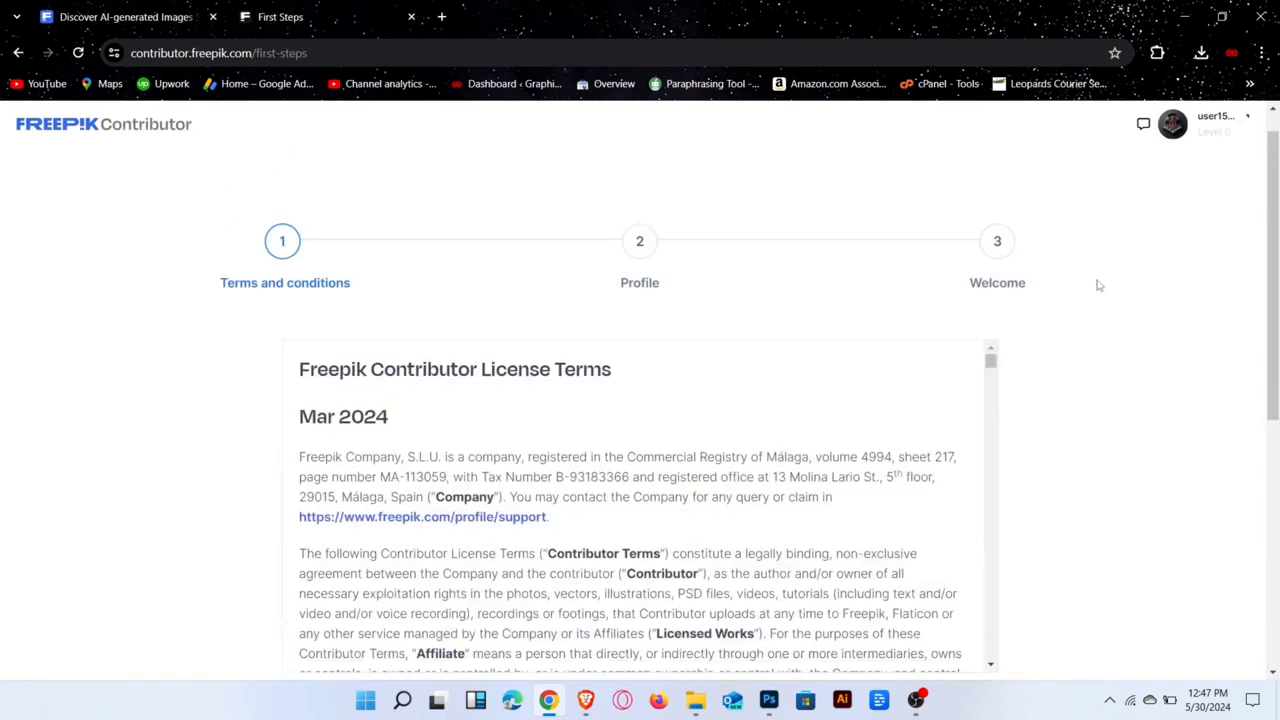
pyautogui.scroll(-3)
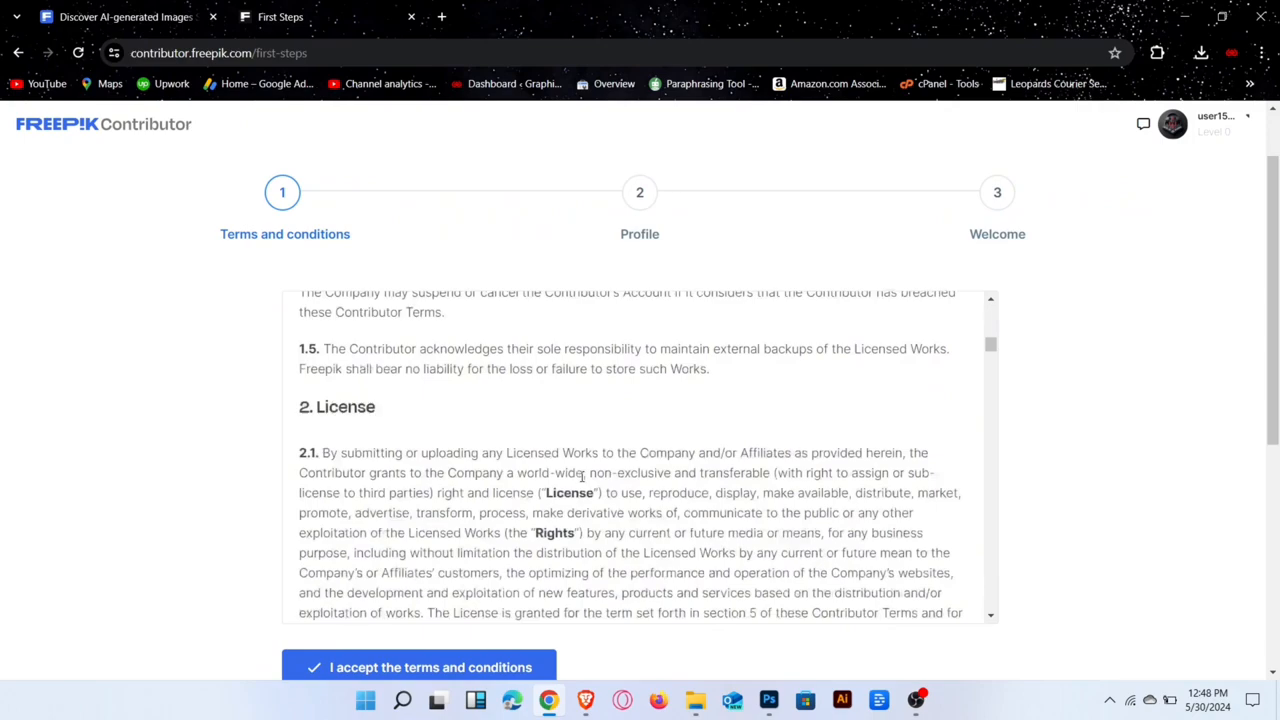
pyautogui.scroll(-3)
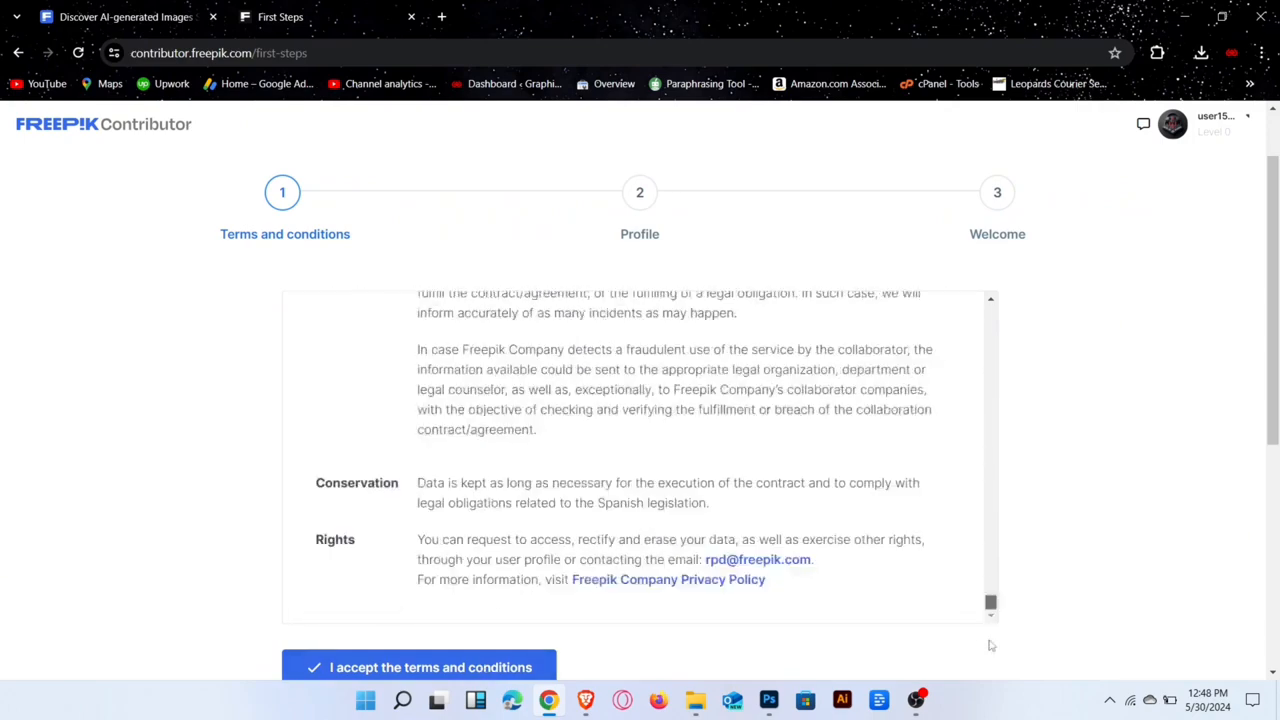
pyautogui.click(415, 667)
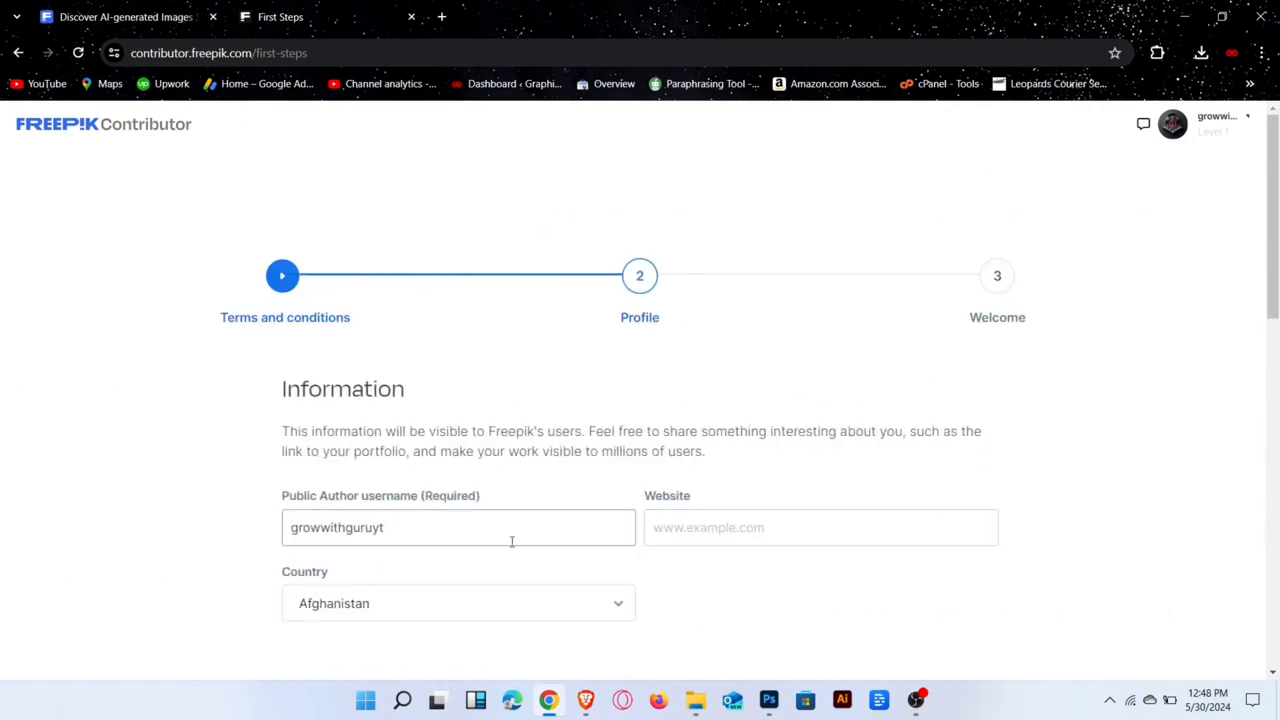
# - Set the profile country to Pakistan and save the contributor profile
pyautogui.scroll(-3)
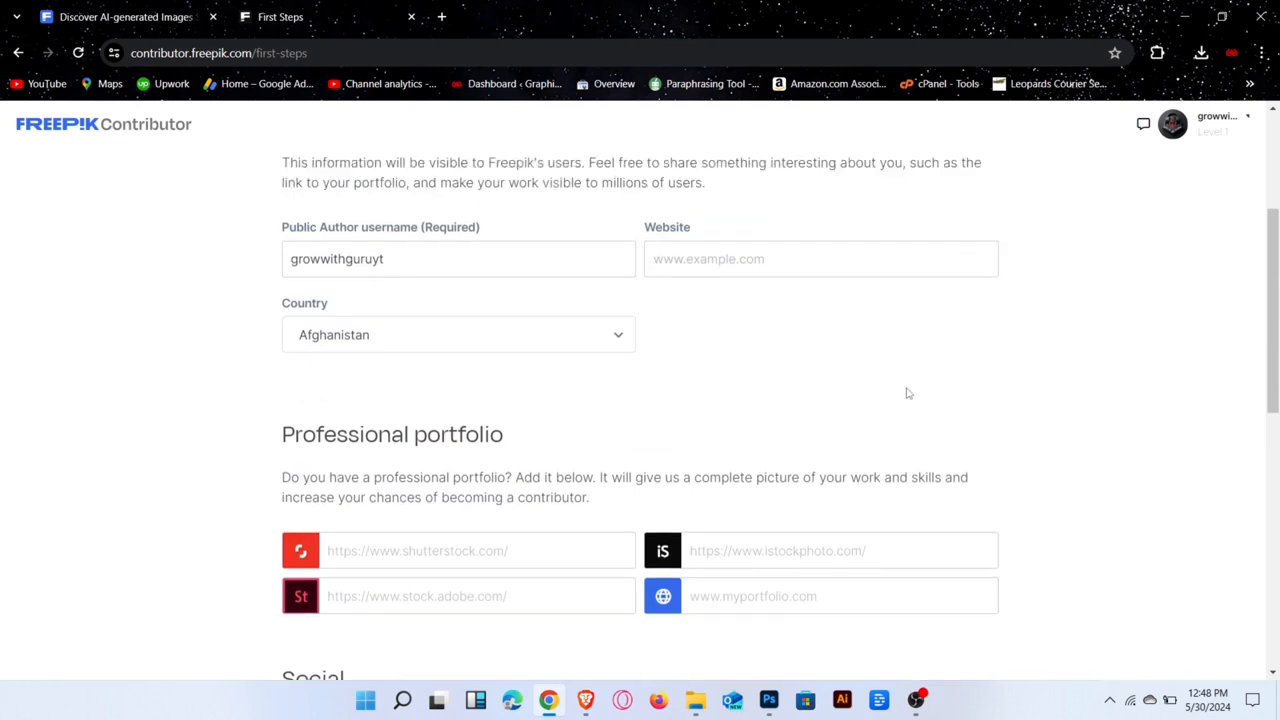
pyautogui.click(457, 334)
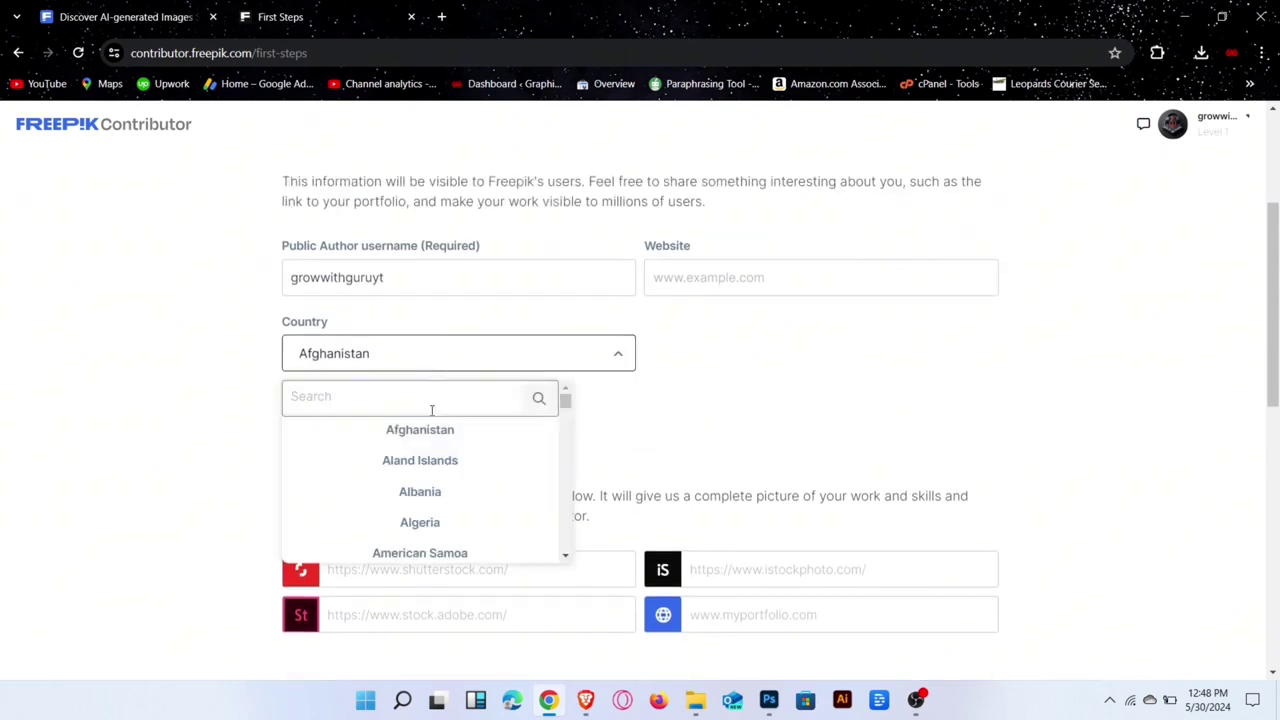
pyautogui.write('paki')
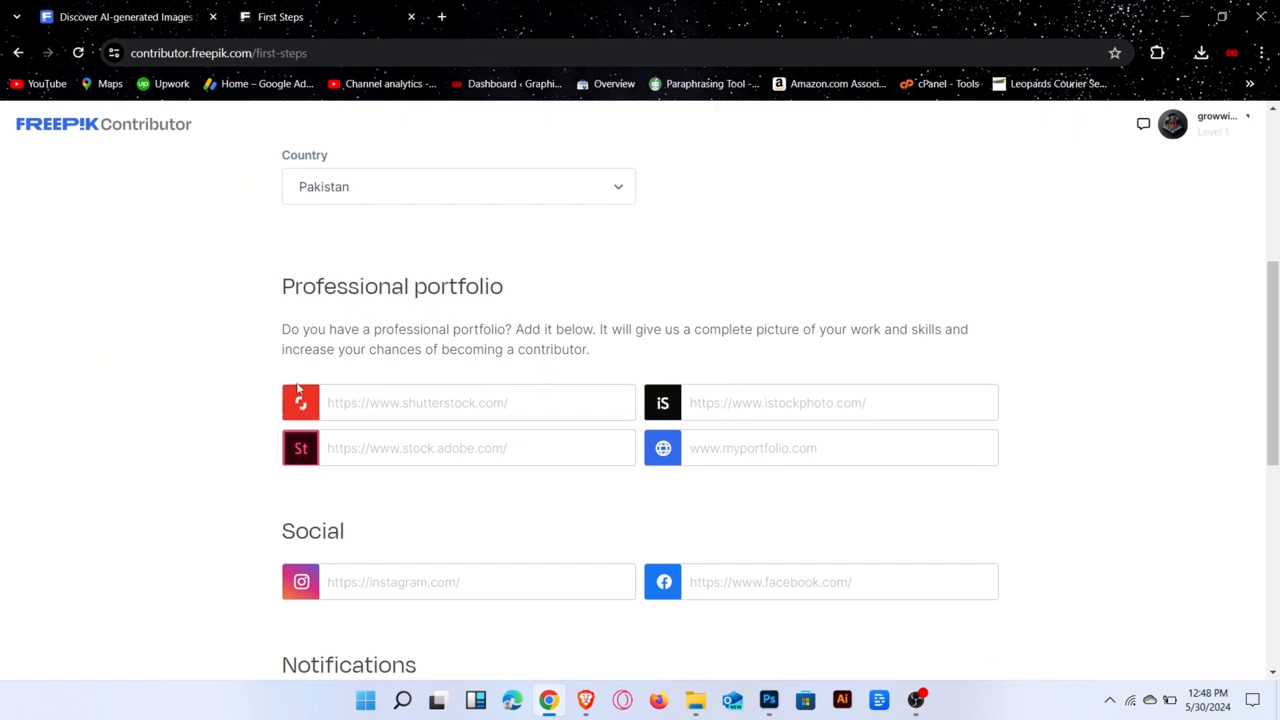
pyautogui.moveTo(338, 483)
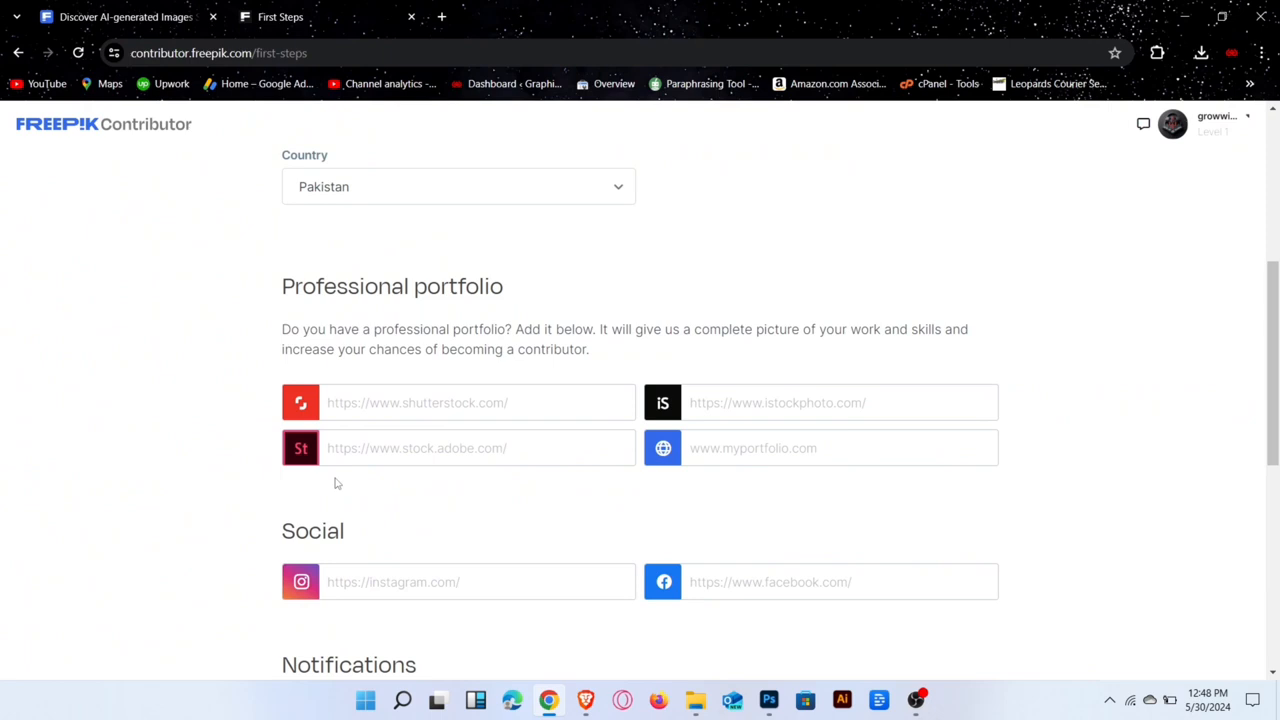
pyautogui.scroll(-3)
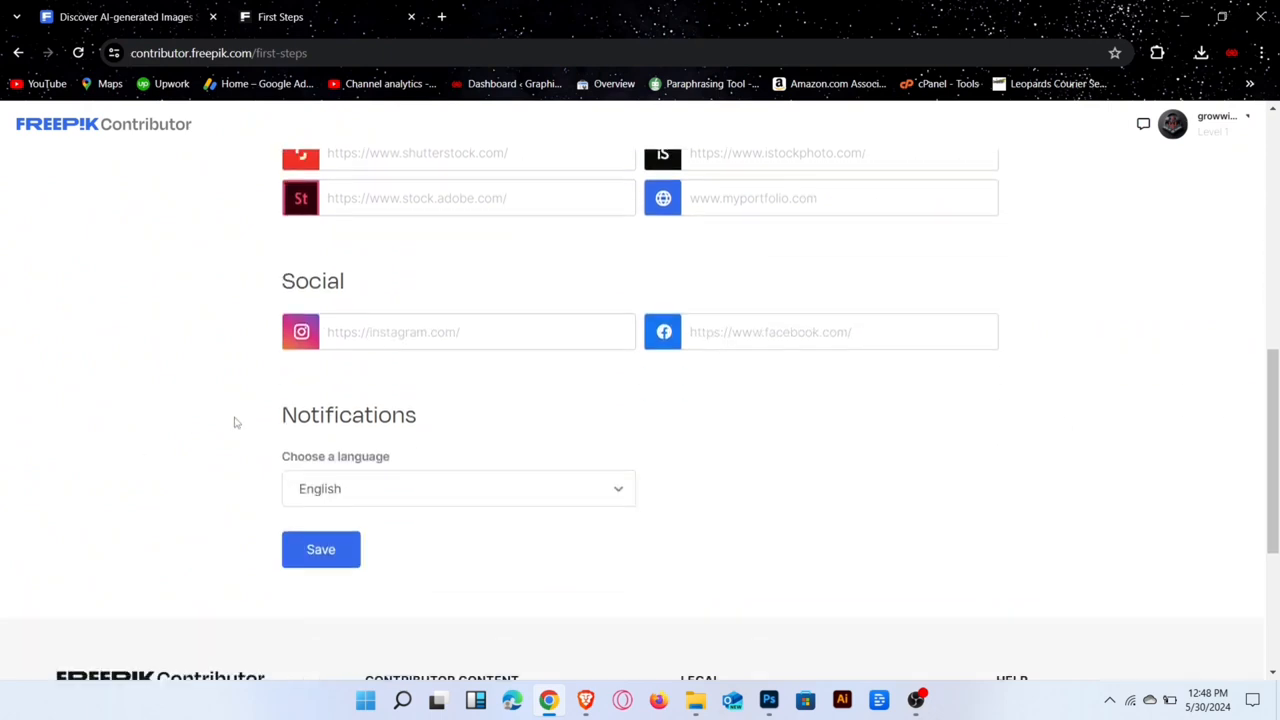
pyautogui.click(840, 332)
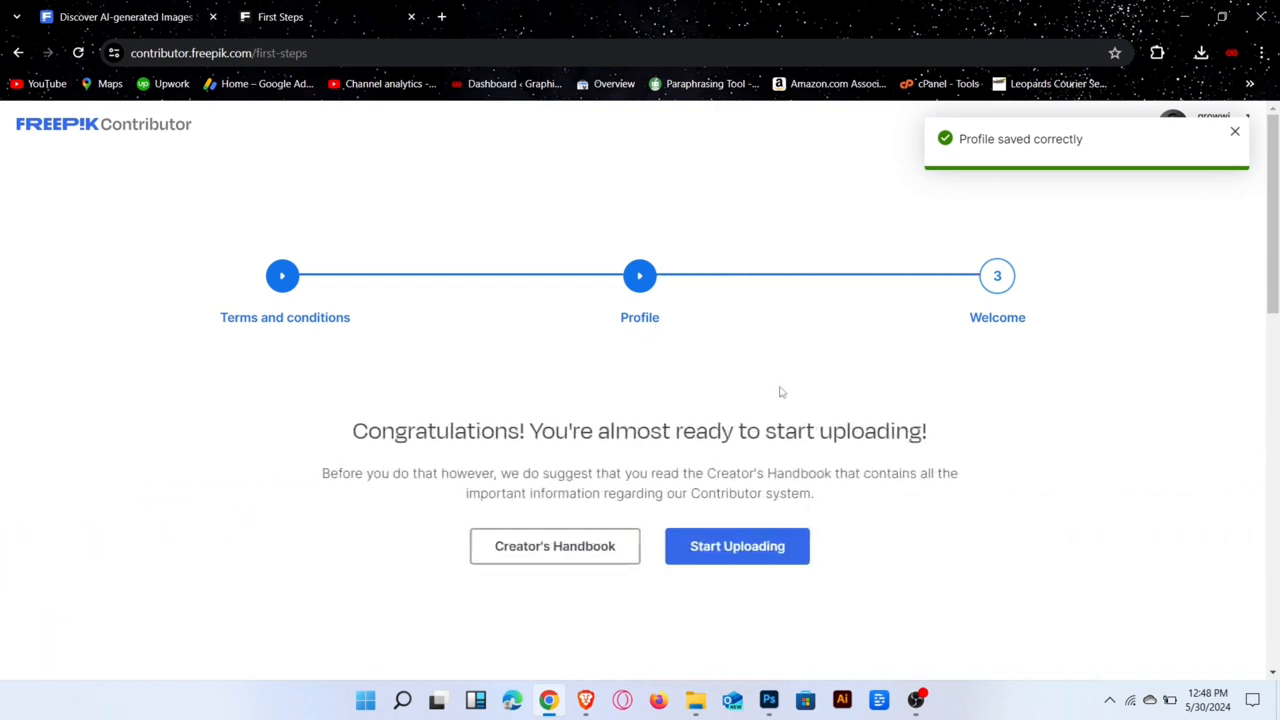
# - Finish onboarding into the dashboard and expand the Files section in the sidebar
pyautogui.click(737, 546)
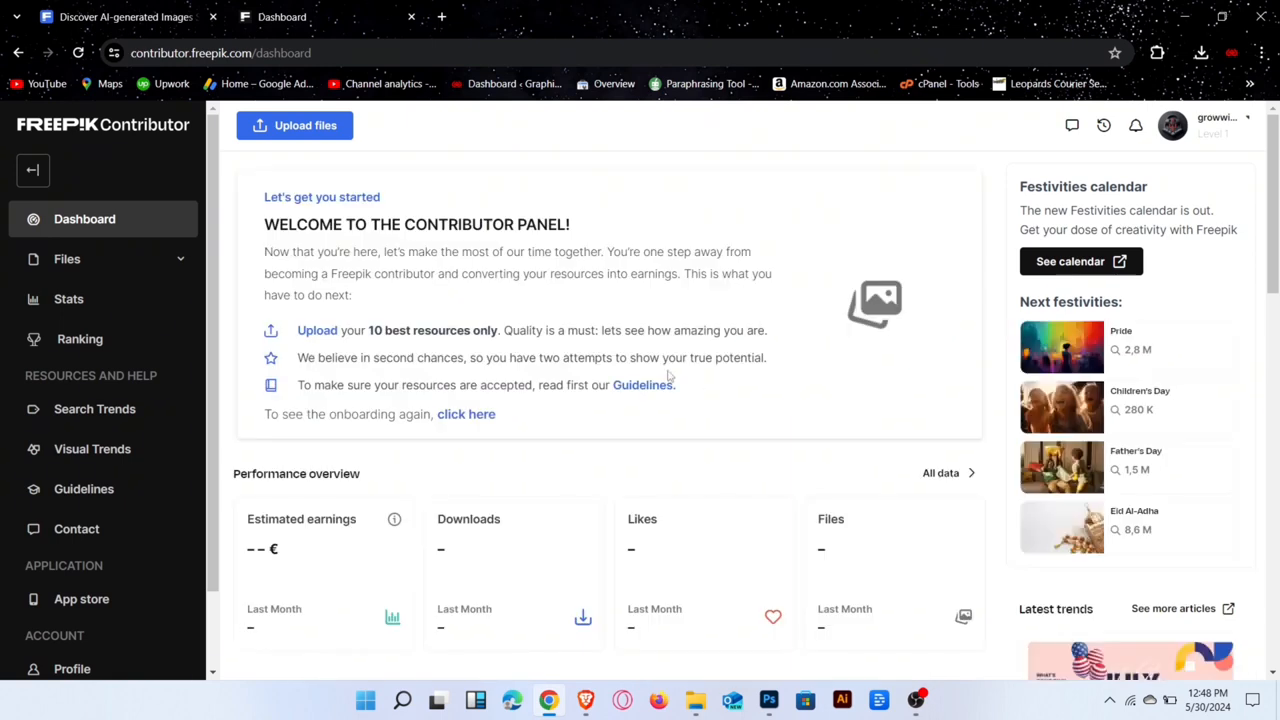
pyautogui.moveTo(146, 255)
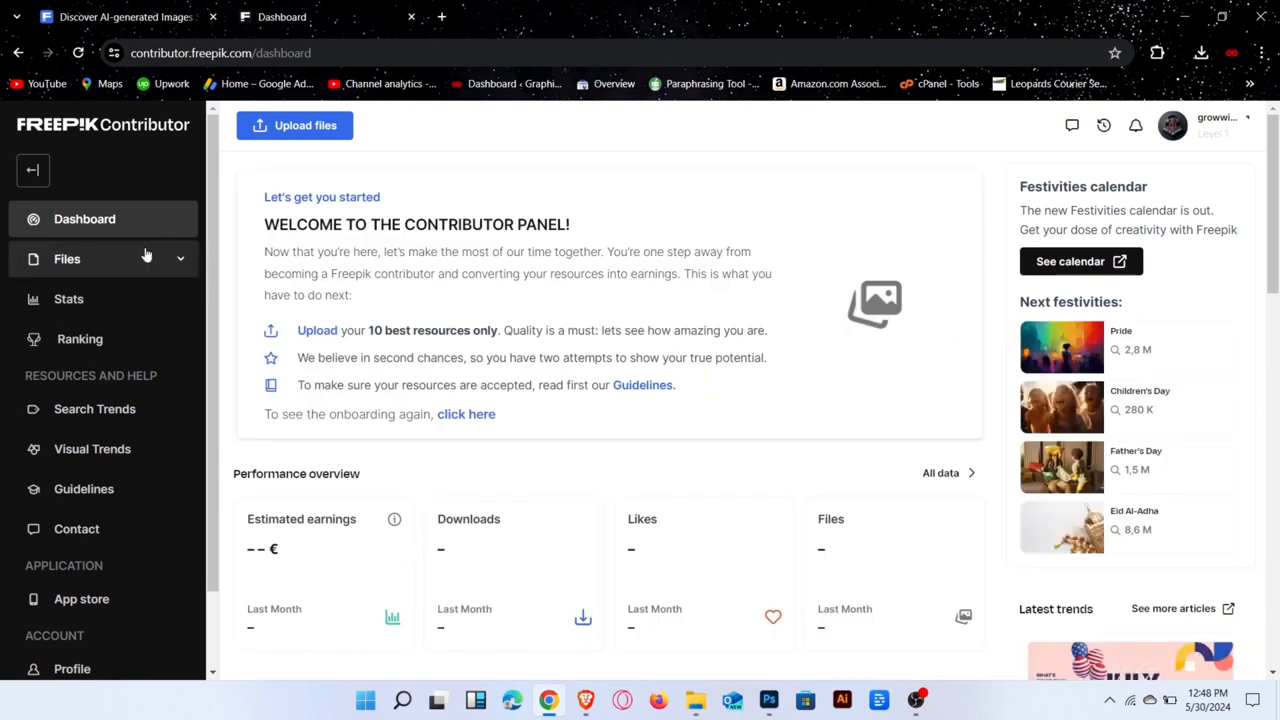
pyautogui.click(67, 259)
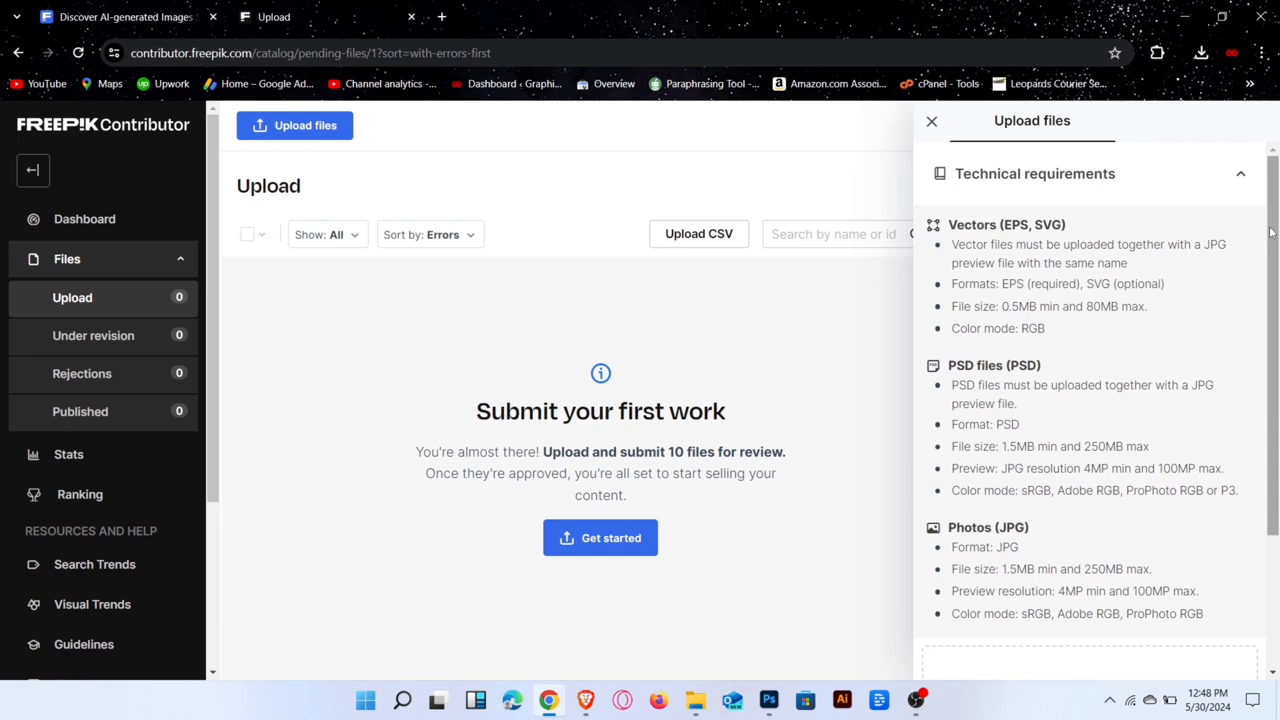
# - Attach Cat.jpg for upload through the Browse file dialog
pyautogui.scroll(-3)
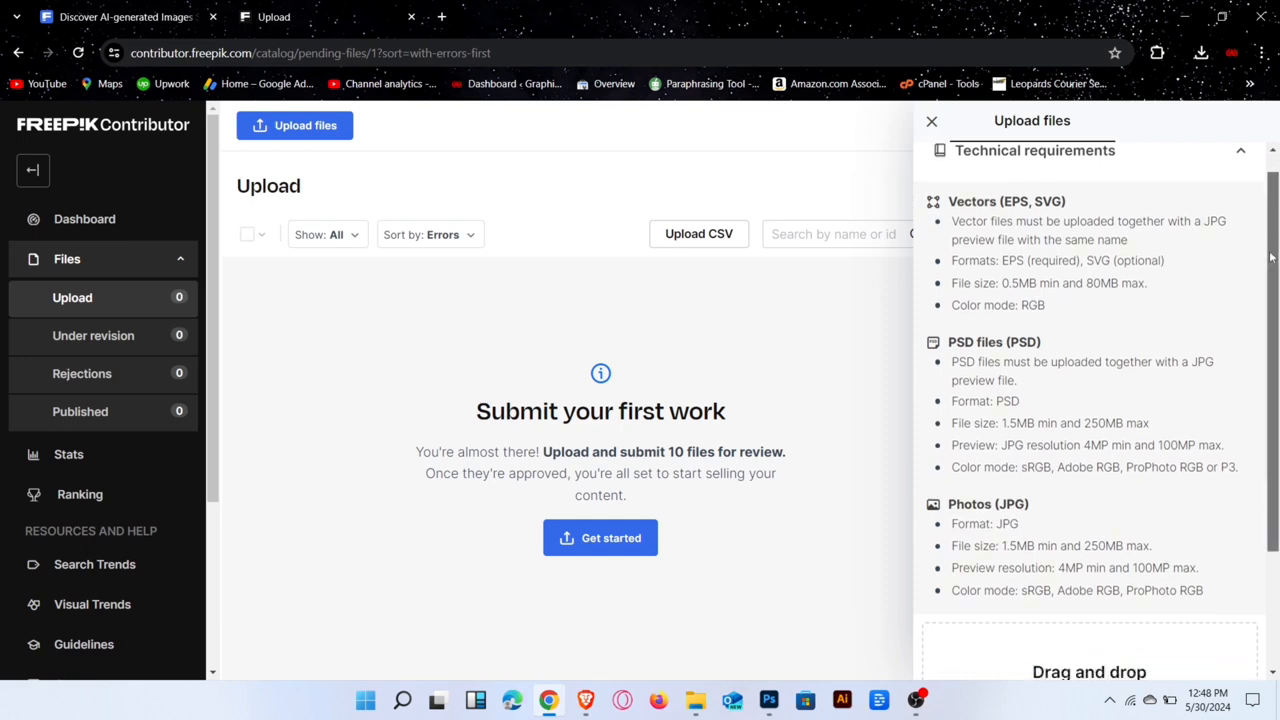
pyautogui.scroll(-3)
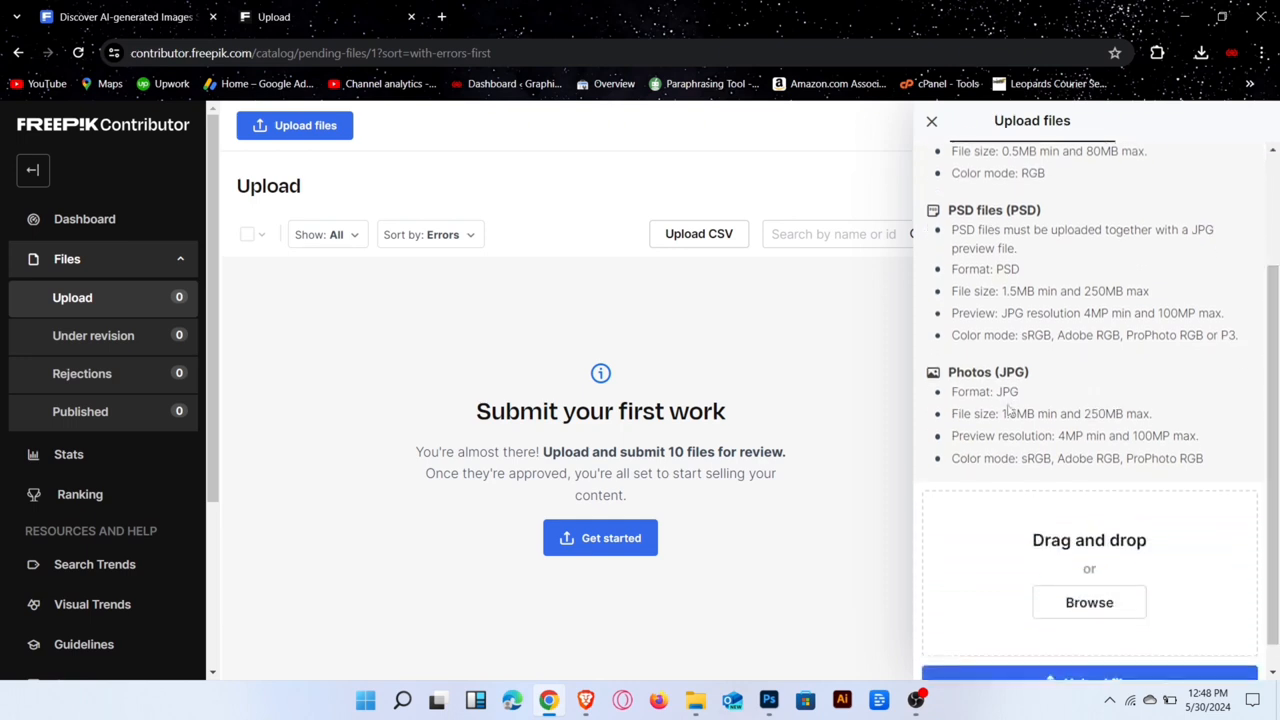
pyautogui.doubleClick(1008, 392)
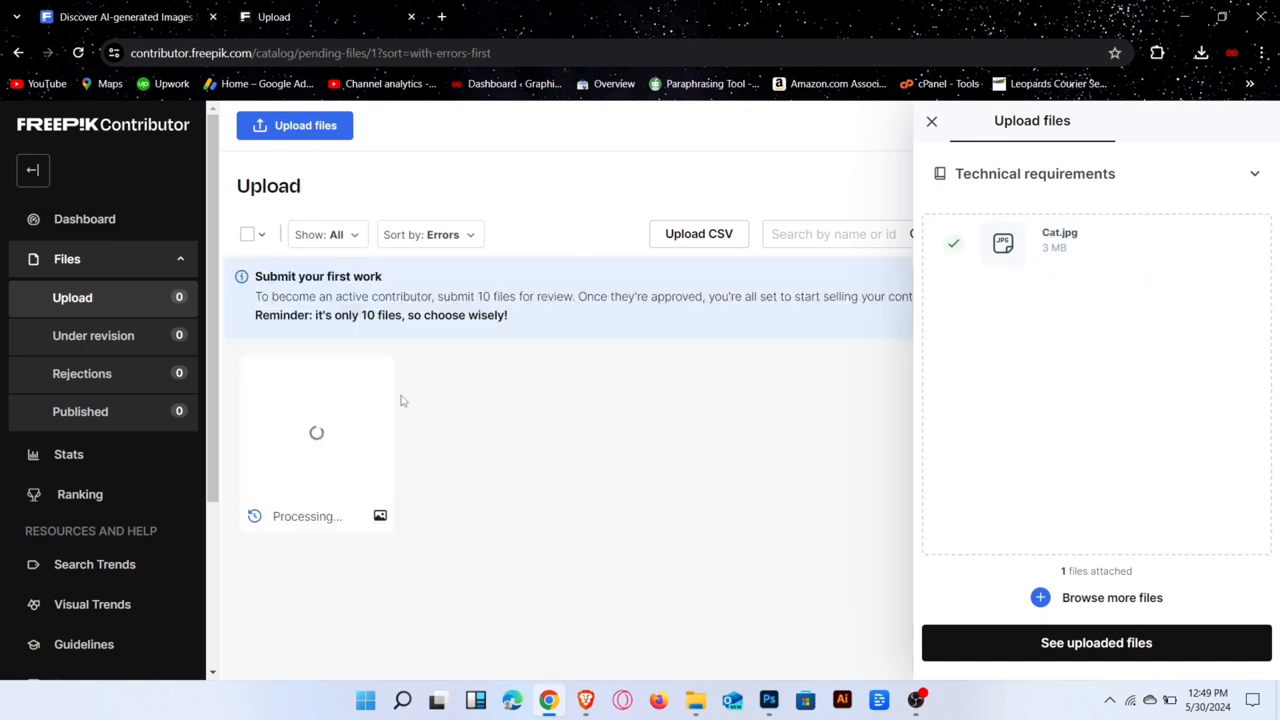
pyautogui.click(1096, 643)
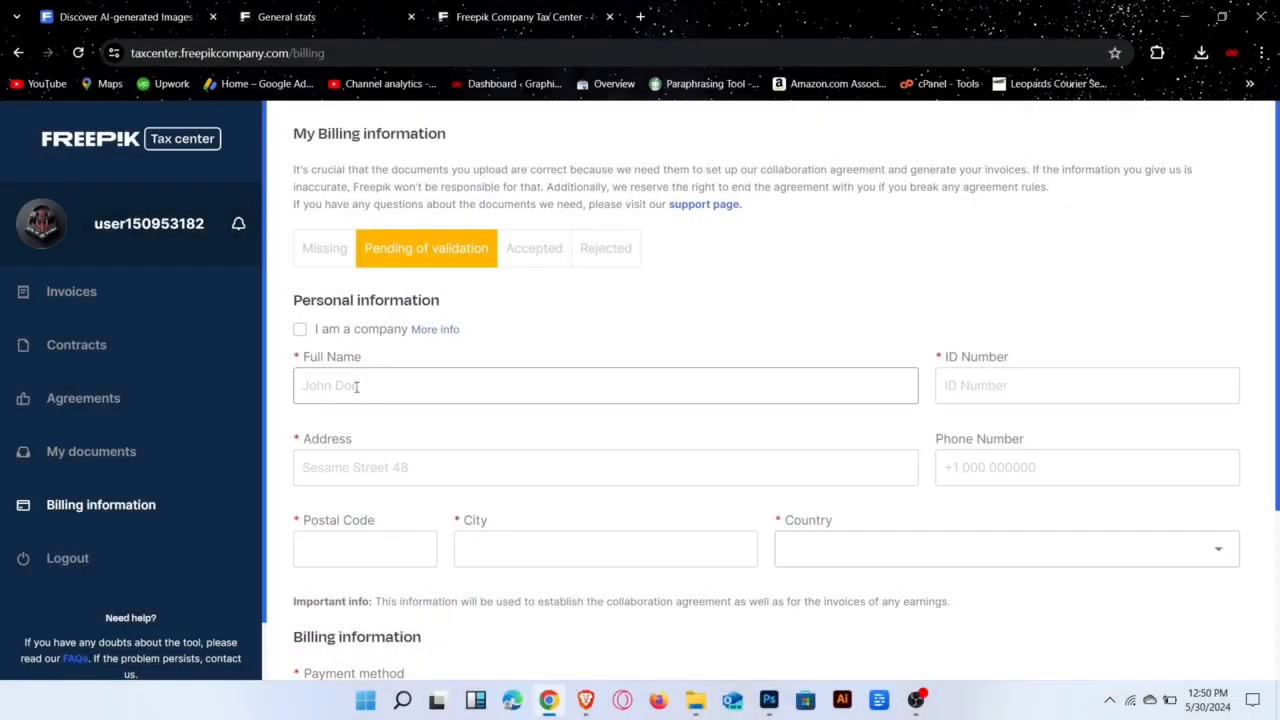
# - Choose Payoneer as the billing payment method and save the changes
pyautogui.scroll(-3)
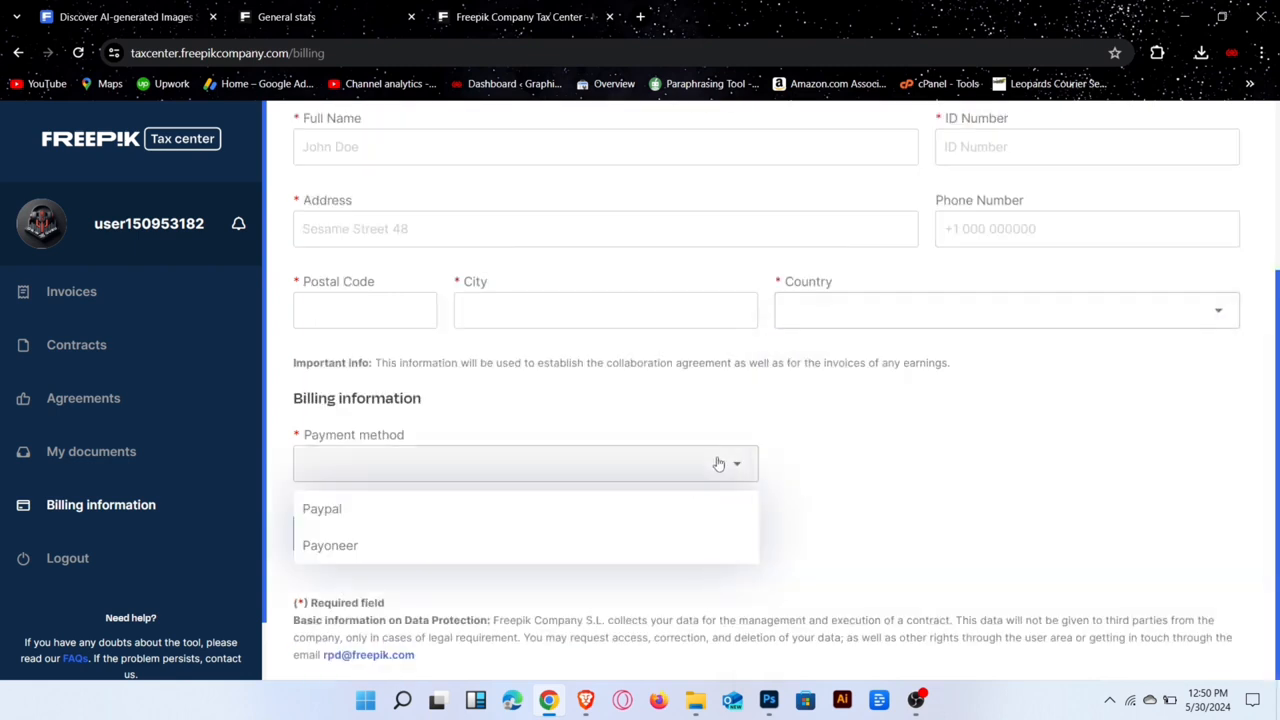
pyautogui.click(330, 545)
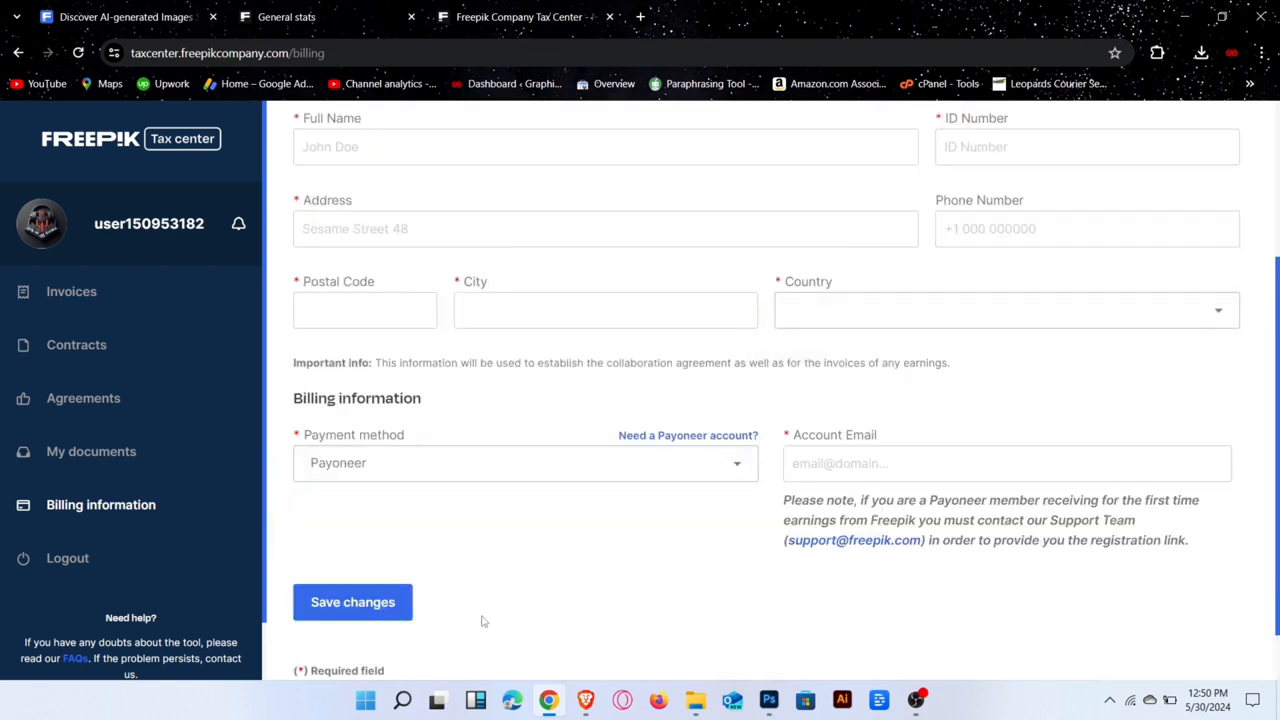
pyautogui.click(1006, 464)
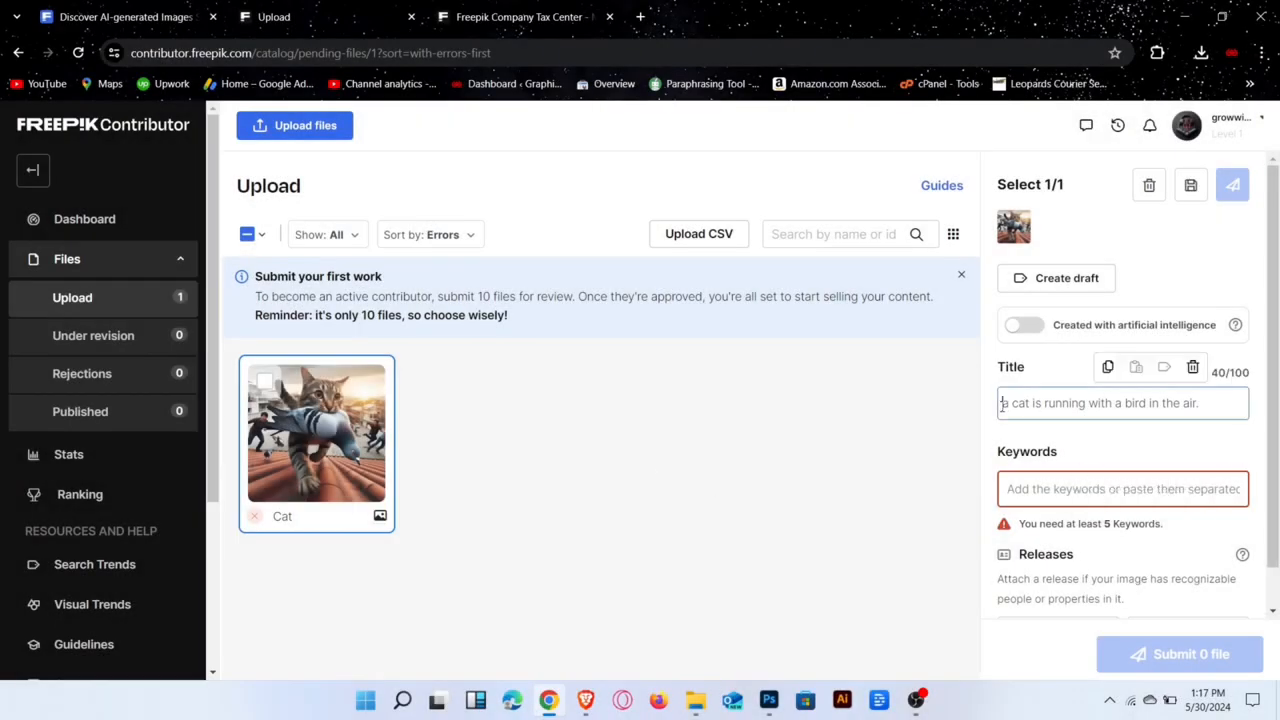
# - Switch on 'Created with artificial intelligence' for the Cat image and type 'artifi' into the form
pyautogui.click(1024, 325)
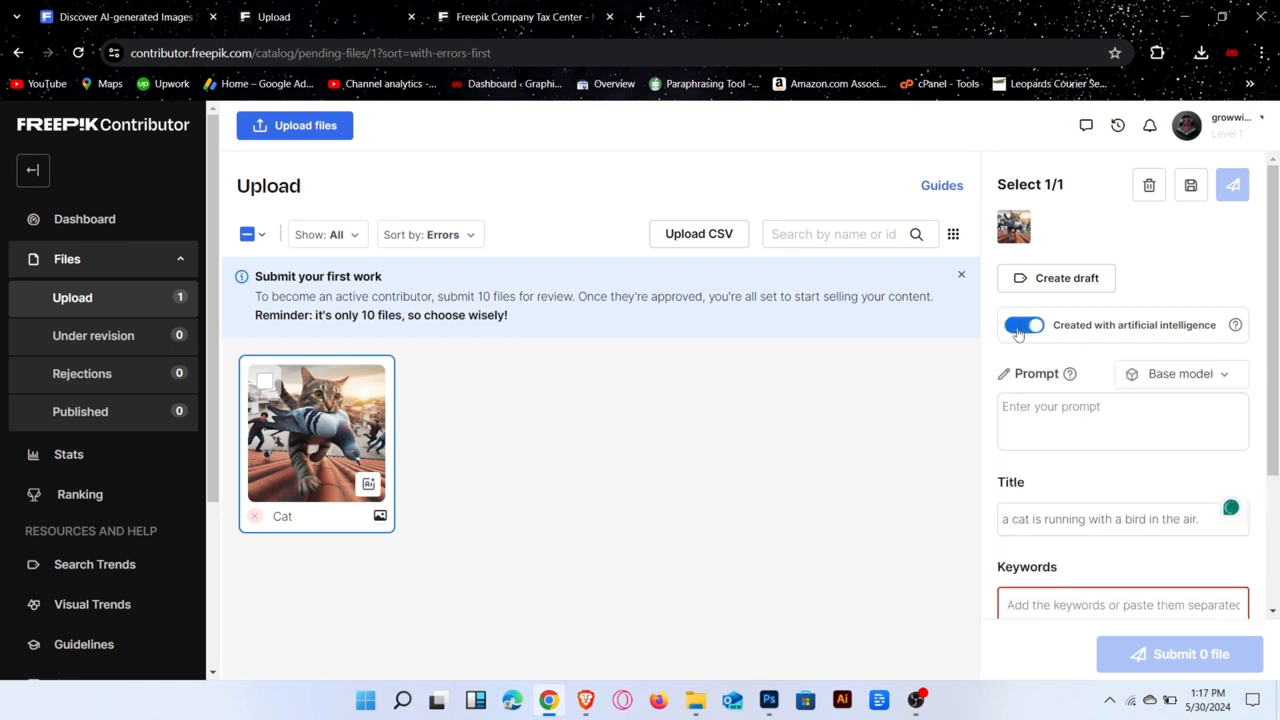
pyautogui.moveTo(1163, 388)
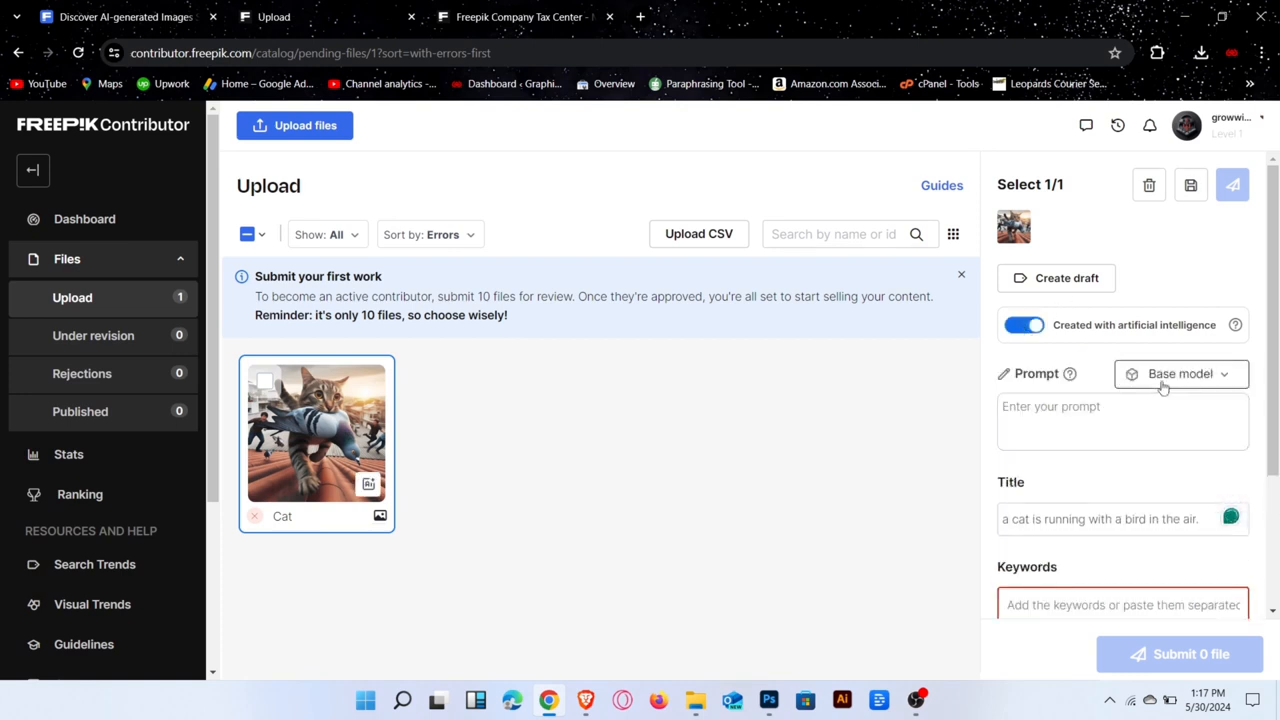
pyautogui.click(1098, 423)
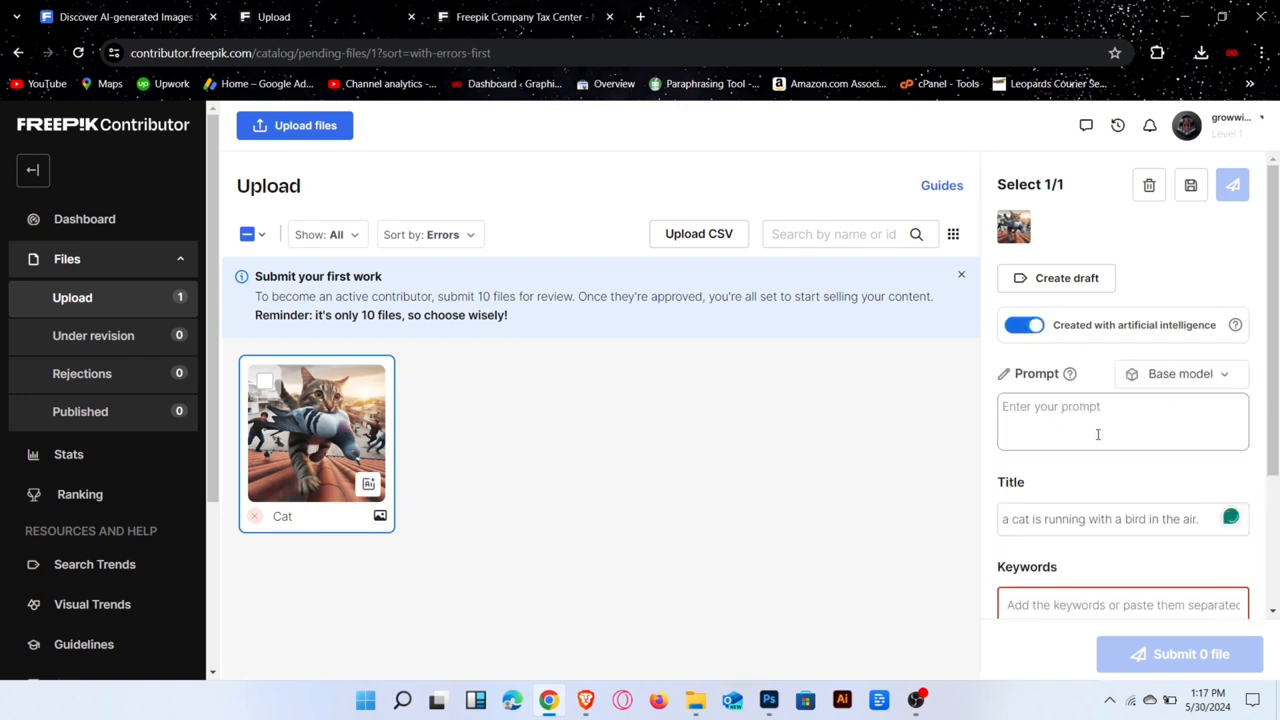
pyautogui.write('artifi')
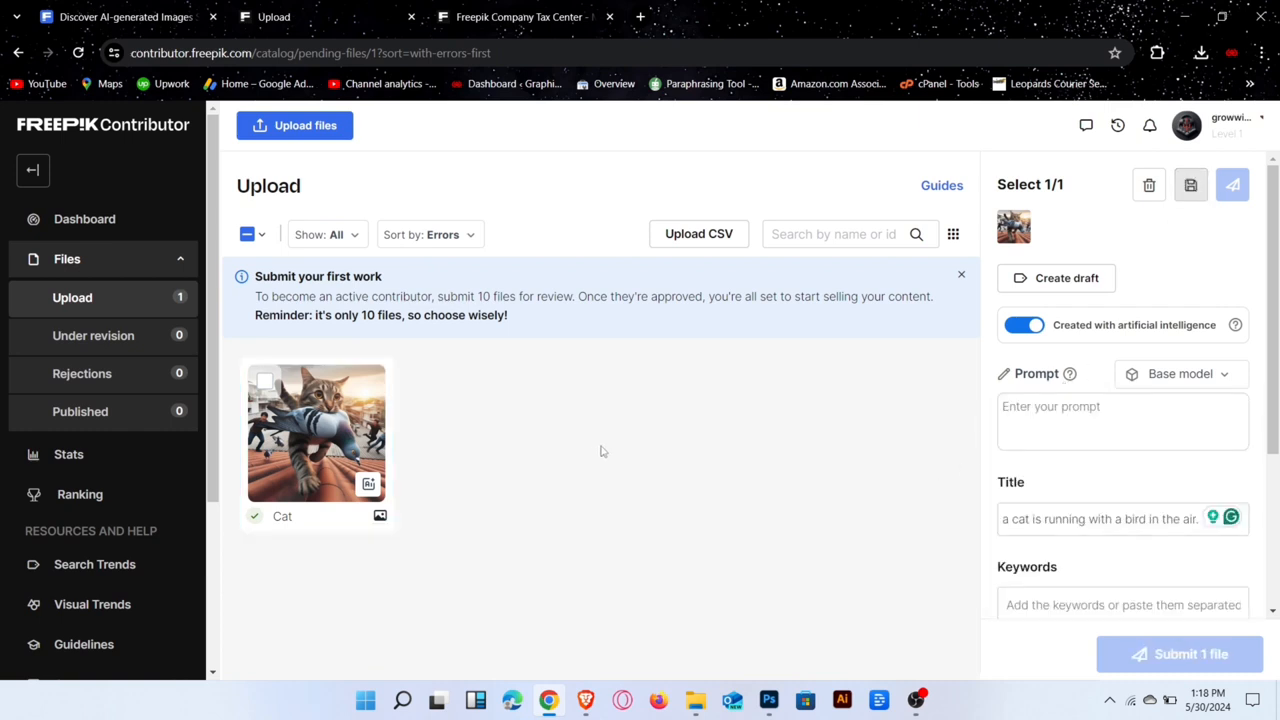
pyautogui.moveTo(585, 429)
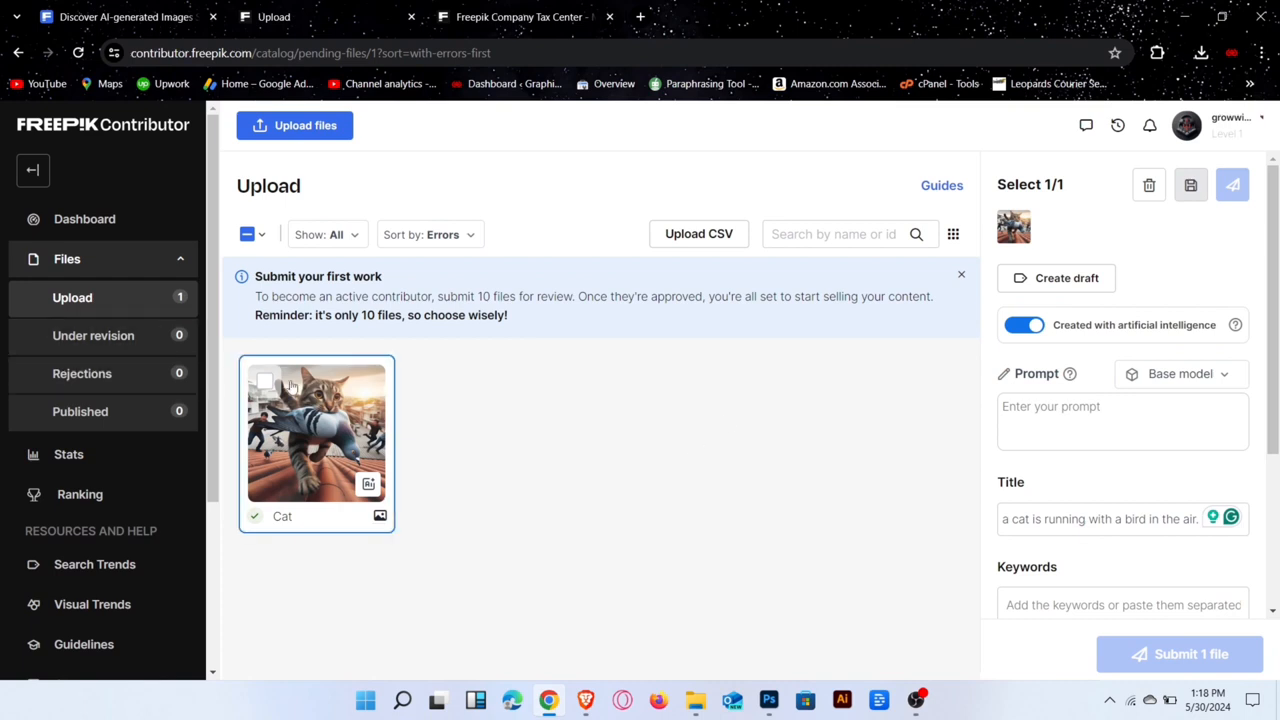
pyautogui.moveTo(561, 445)
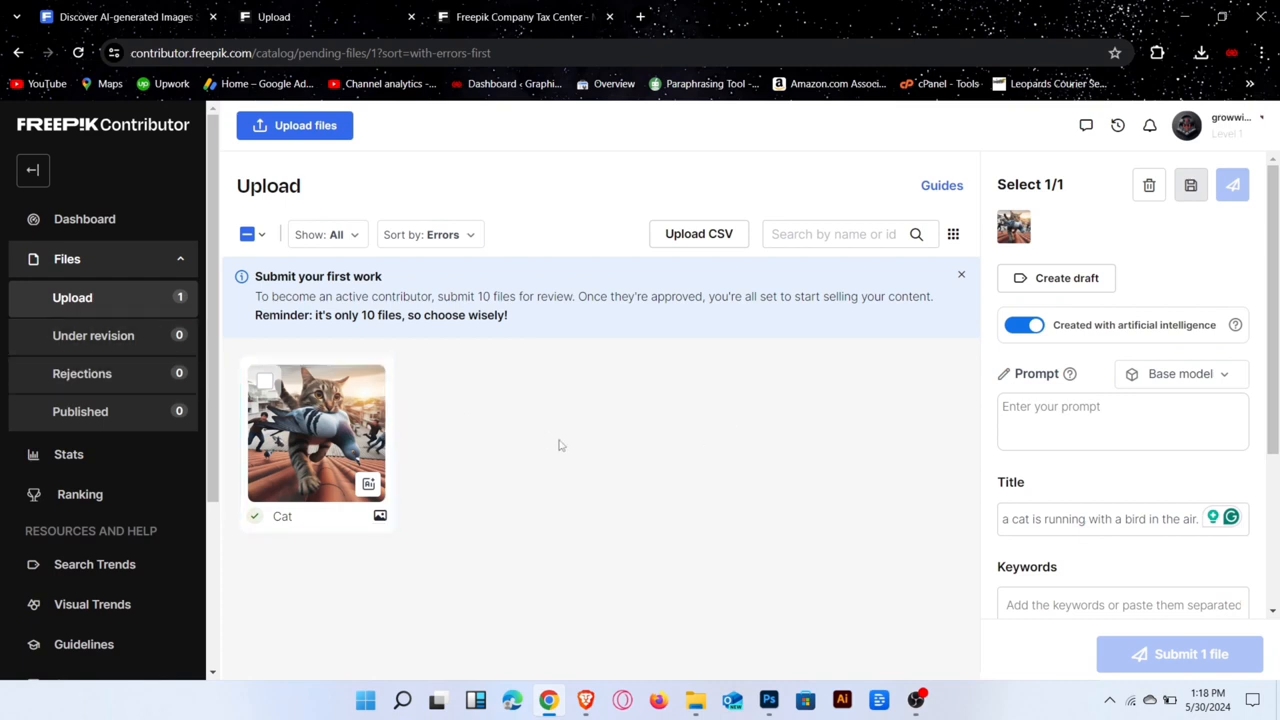